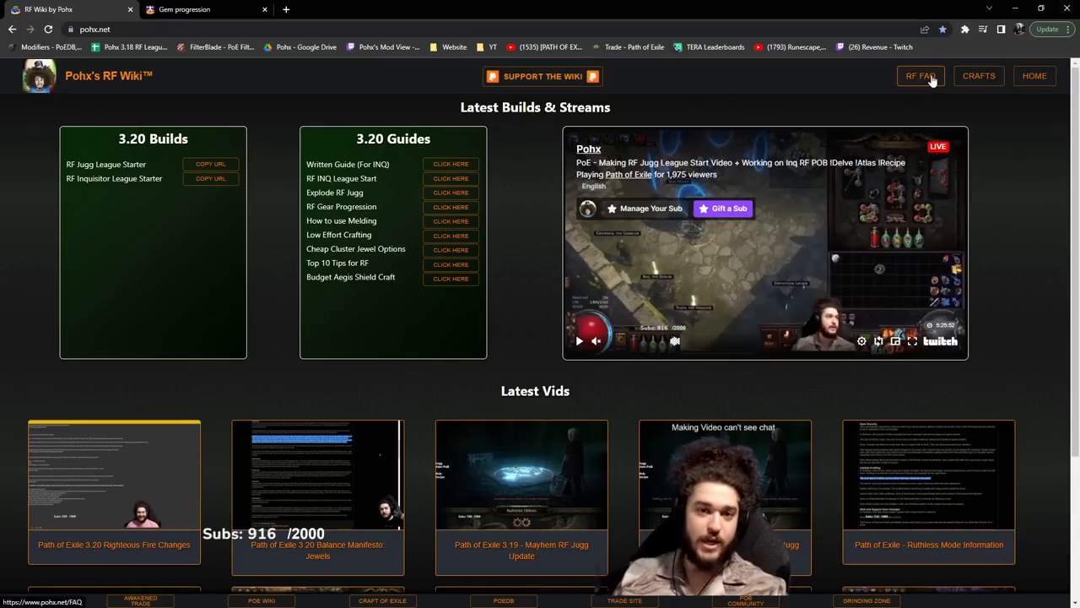
Bring up the RF FAQ page and expand the 'What is better Jugg or Inquisitor RF?' answer.
click(922, 76)
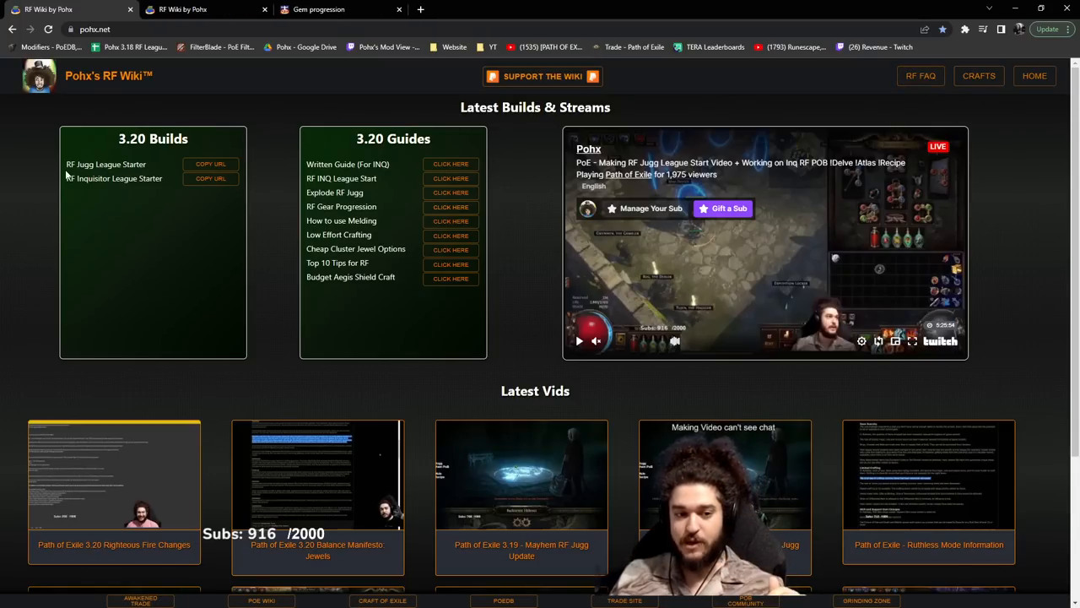
double_click(105, 163)
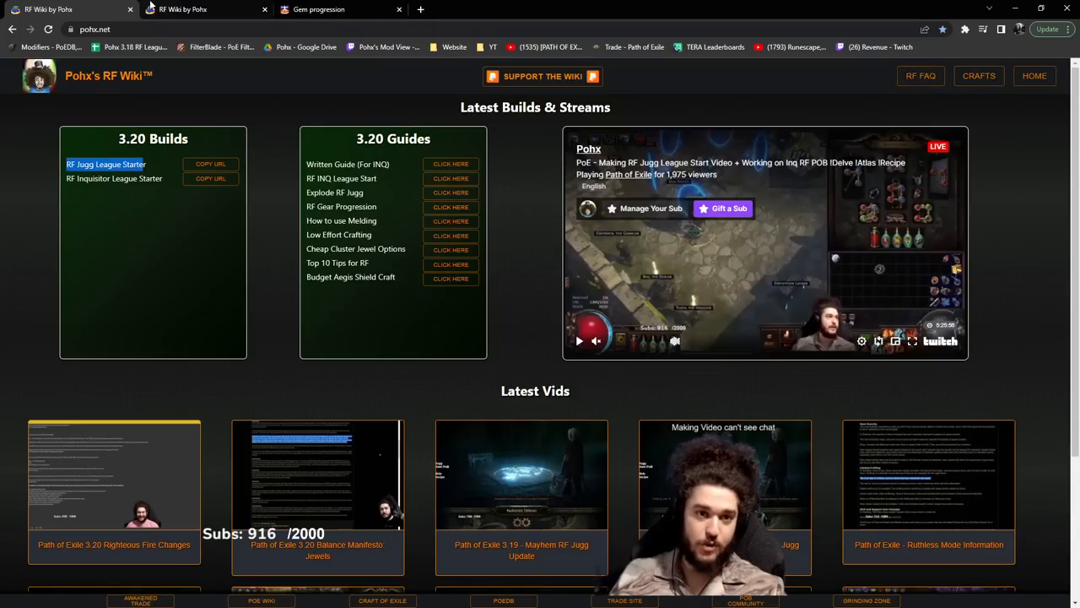
click(919, 75)
text(inq)
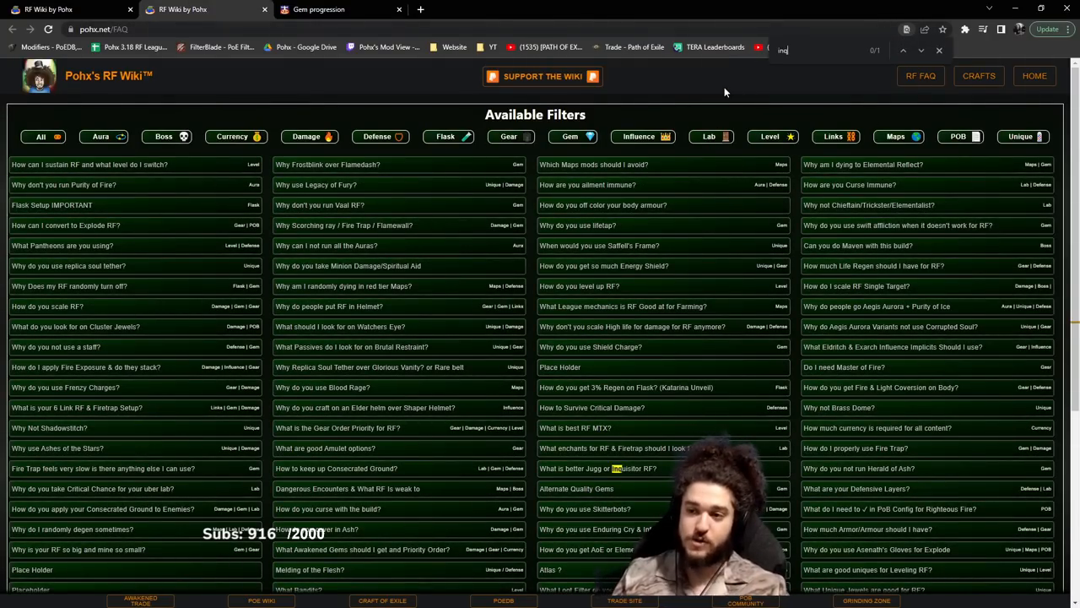
scroll(down, 3)
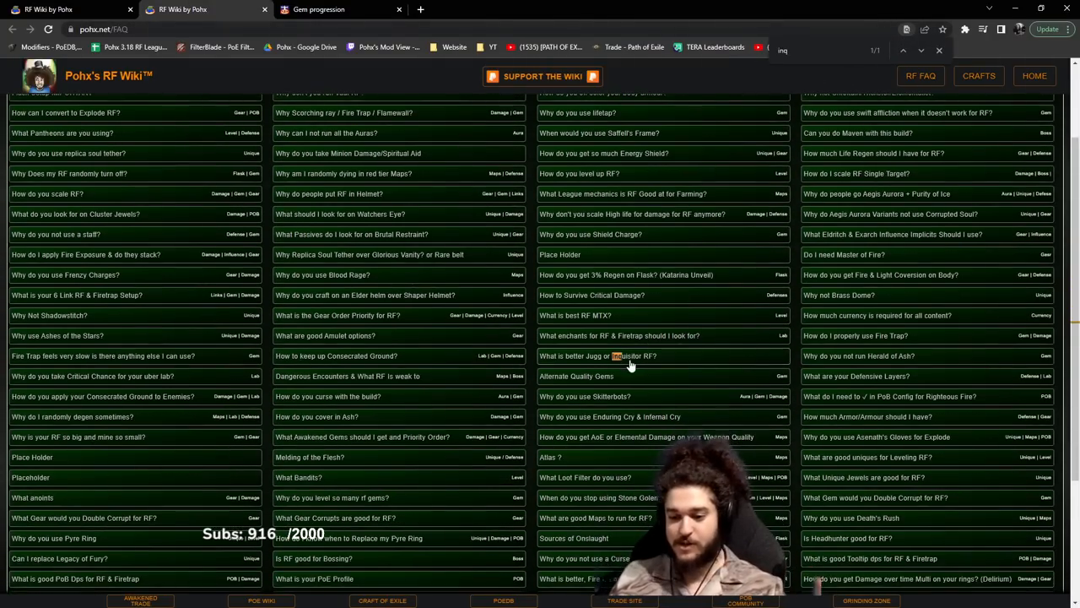
click(597, 354)
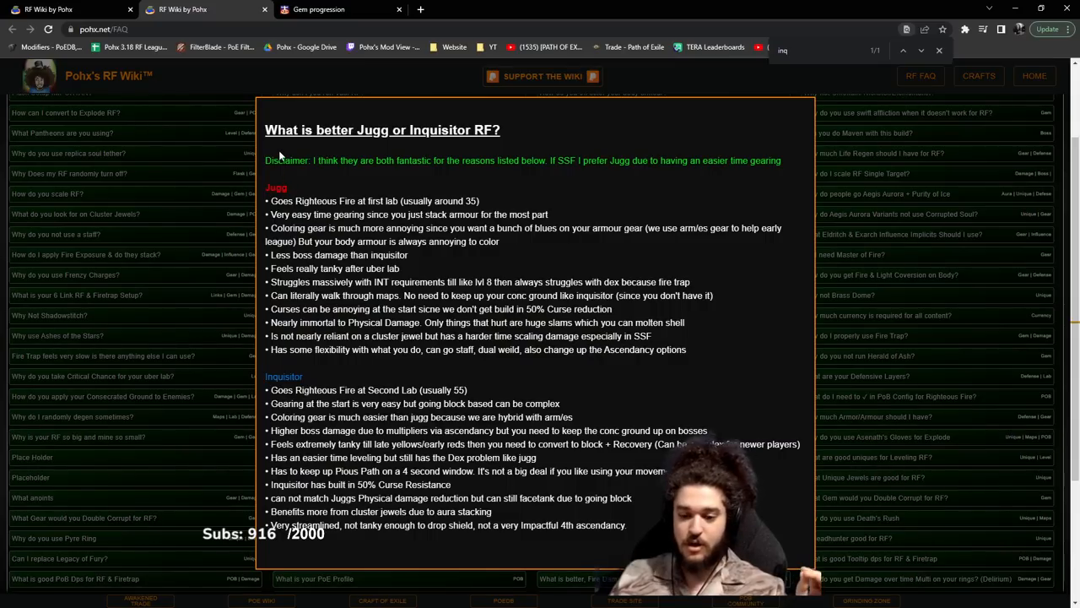
mouse_move(553, 392)
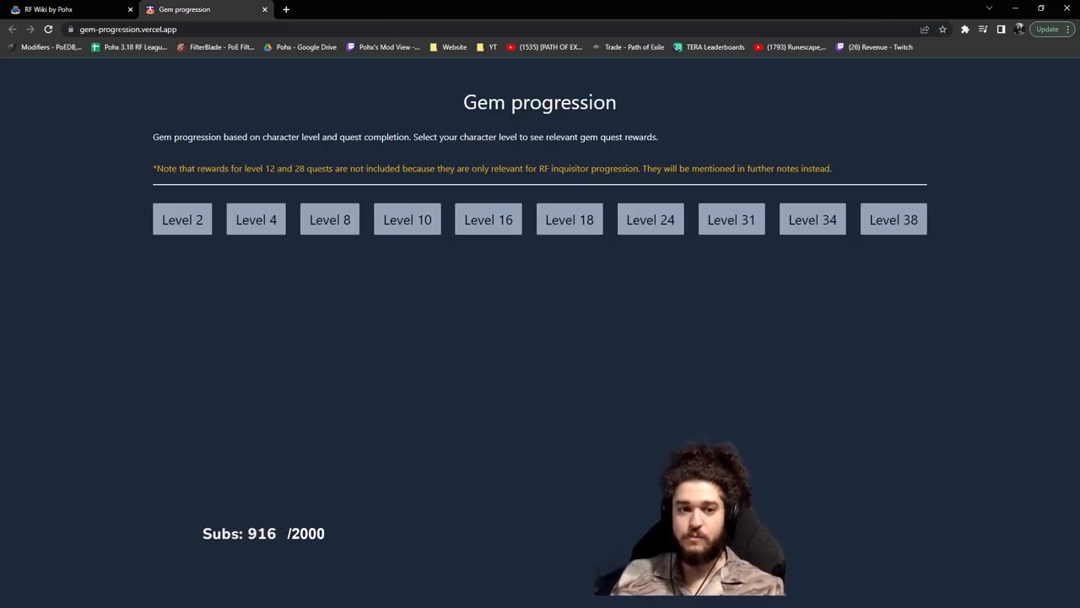
Reveal the level 16, 34 and 38 quest gem rewards on the Gem progression page.
click(257, 220)
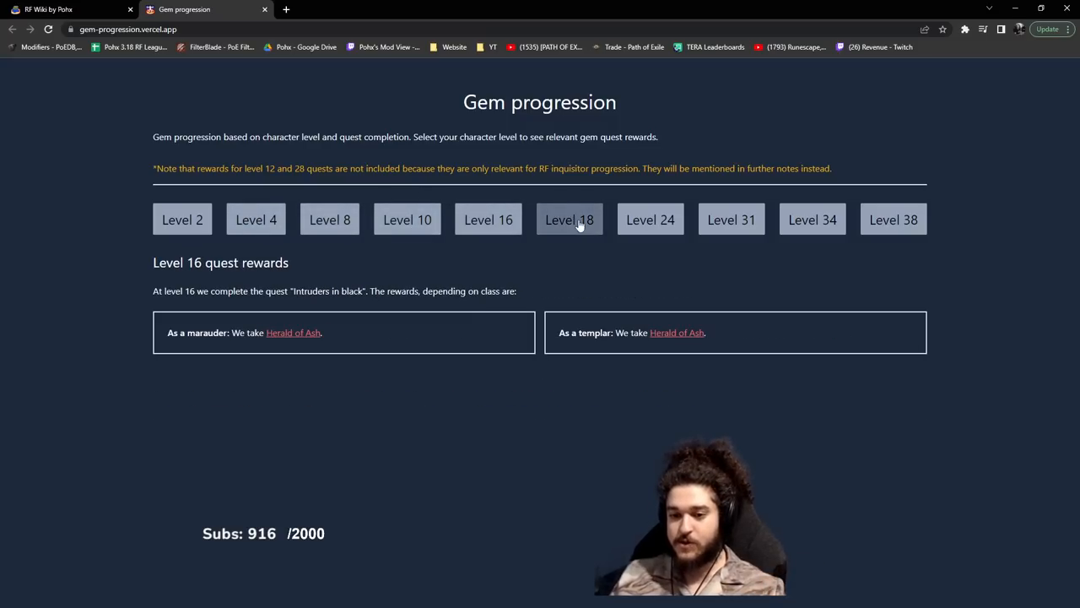
click(812, 219)
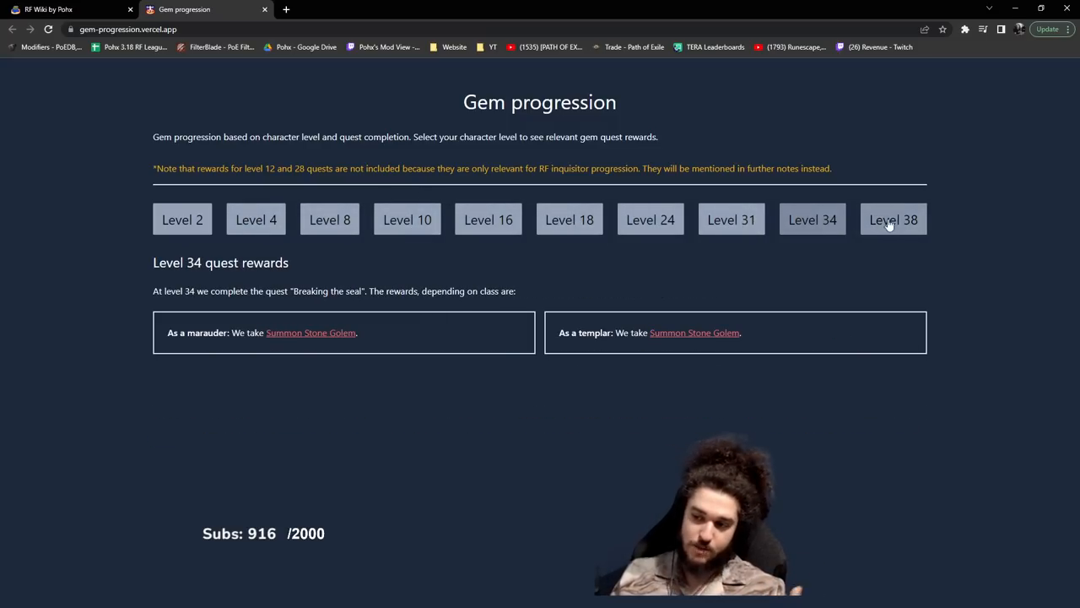
click(67, 10)
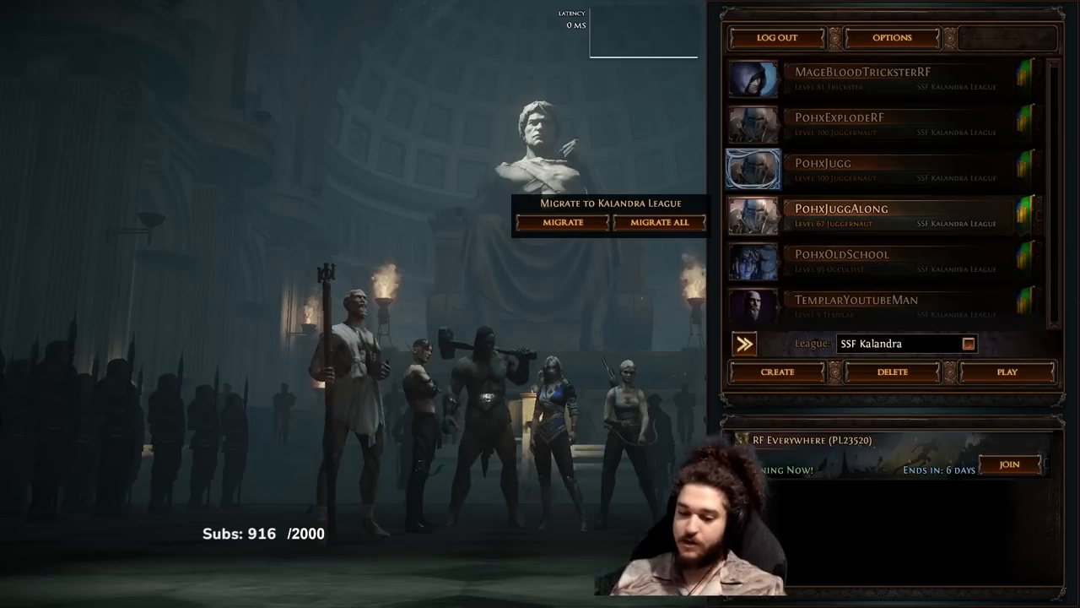
key(alt+tab)
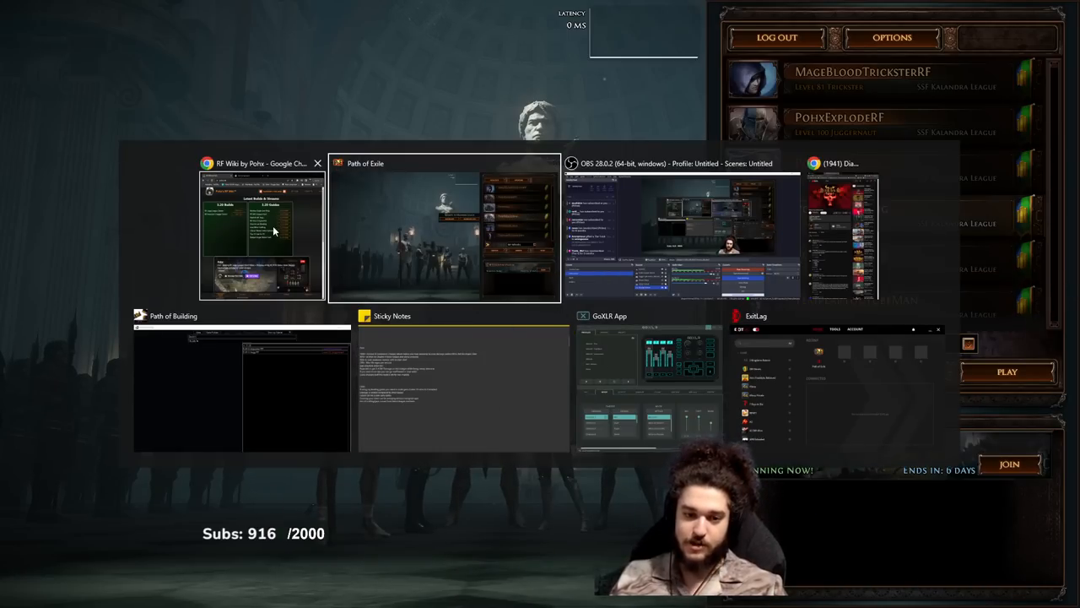
click(240, 384)
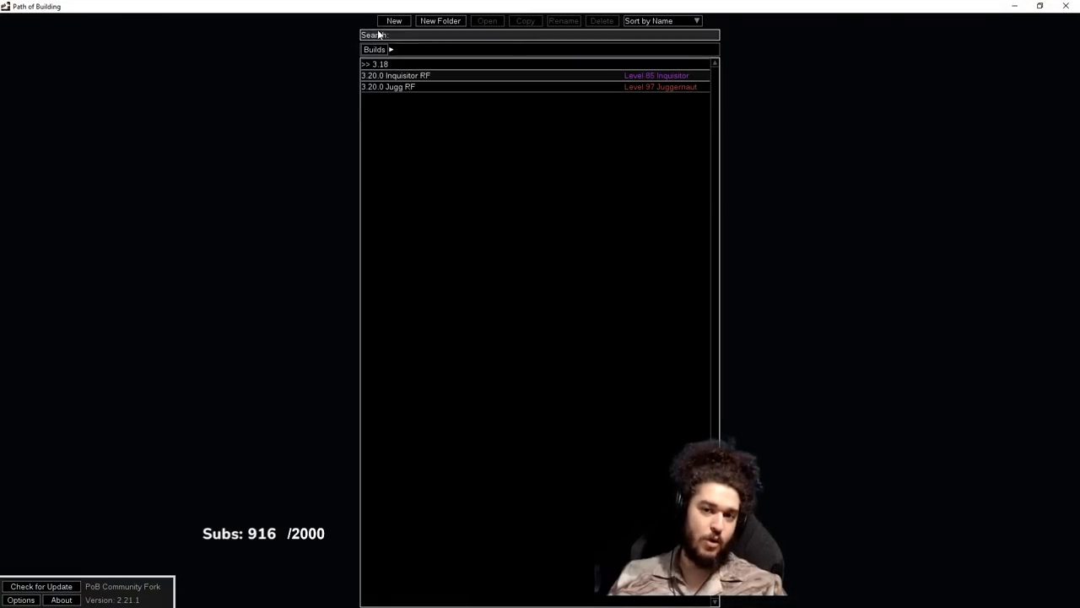
click(393, 20)
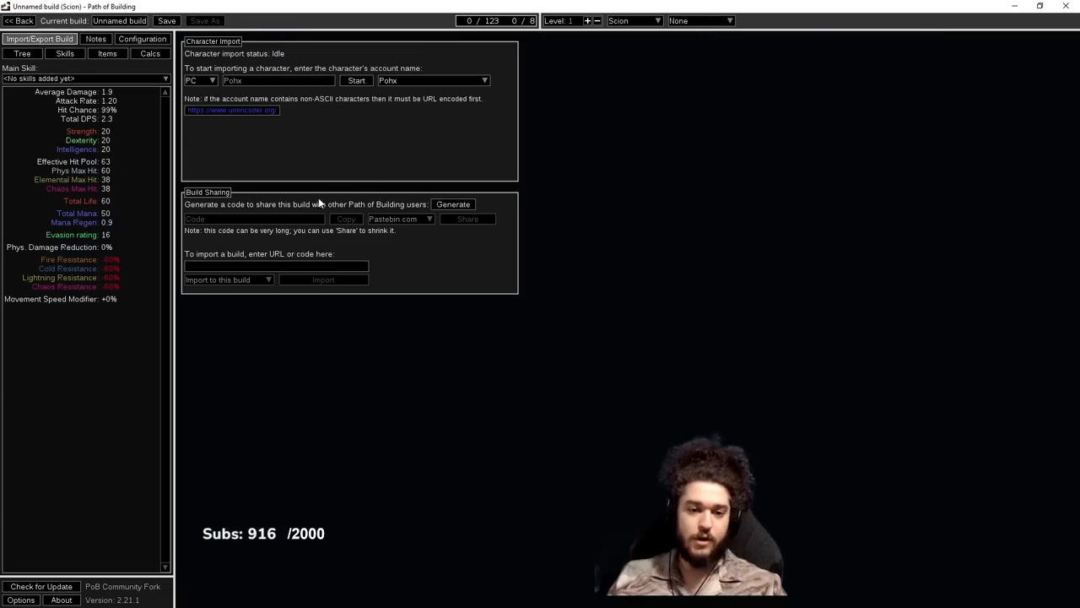
text(https://pastebin.com/BSSQpce8)
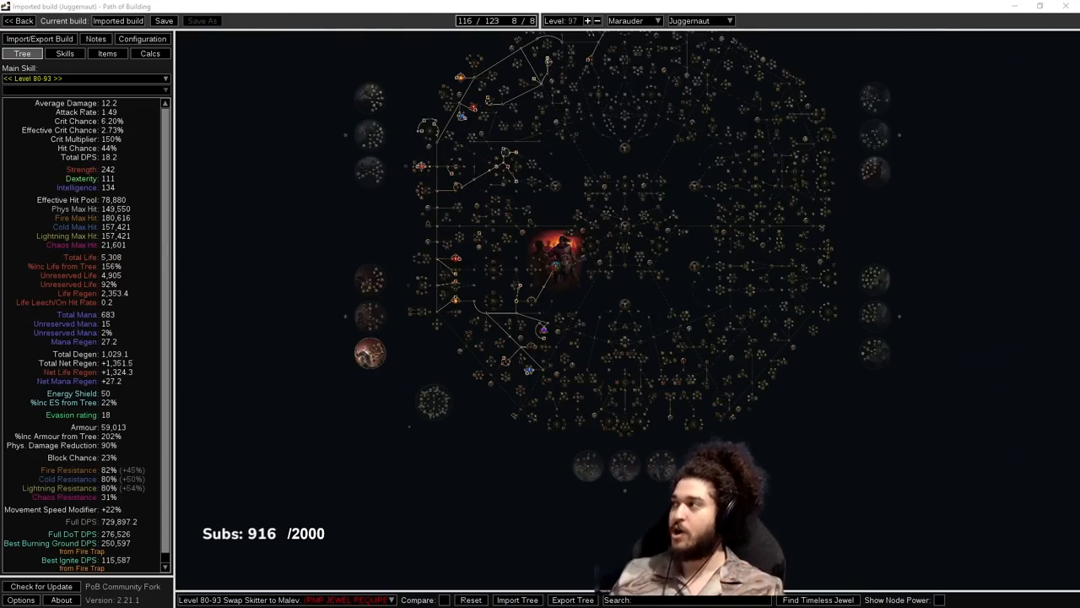
Show the sticky note listing the Juggernaut RF build's pros and cons.
click(95, 38)
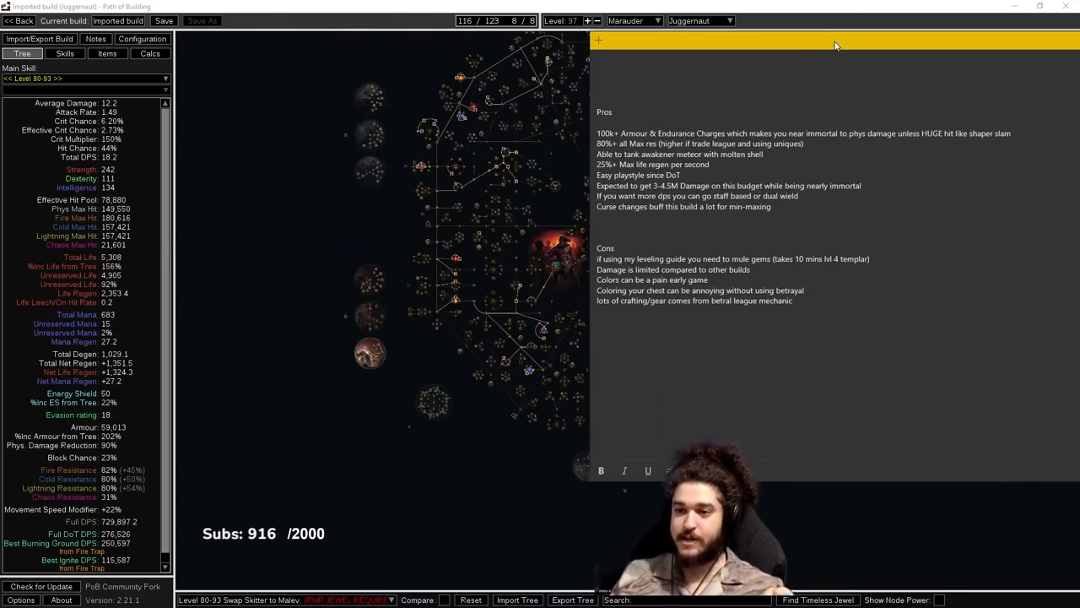
click(597, 331)
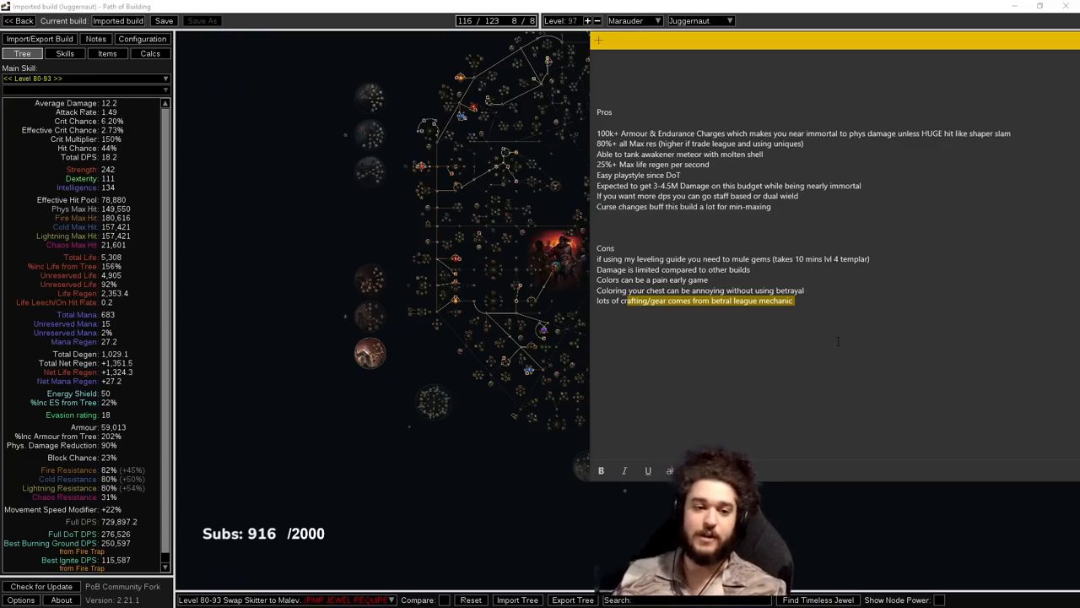
View the build's gear and choose the Level 1-12 item set.
click(94, 39)
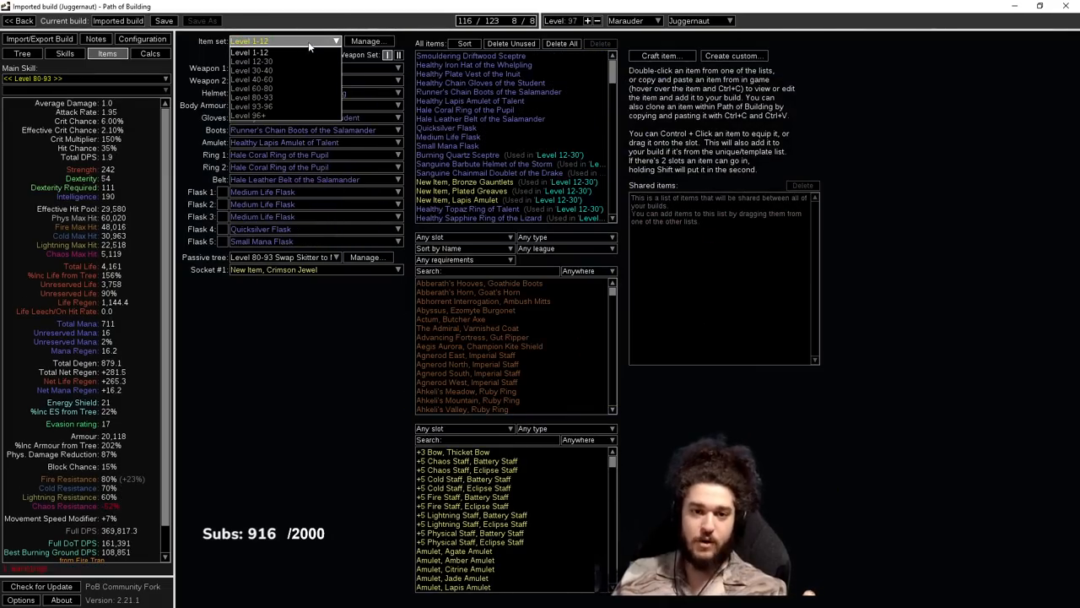
click(24, 52)
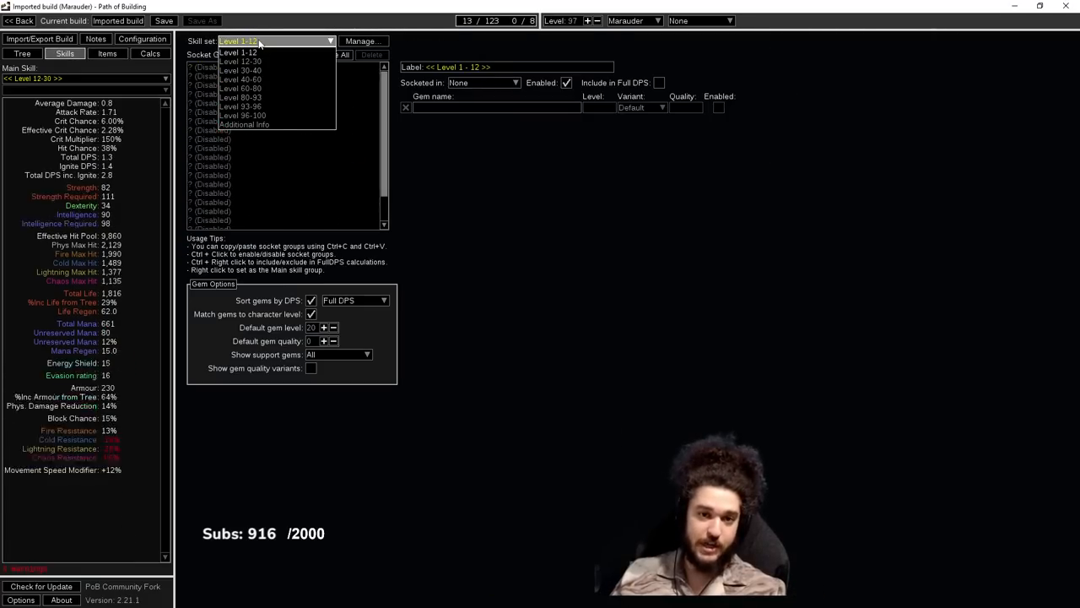
Select the Level 1-12 skill set, inspect its tip and Rolling Magma groups, then show its passive tree.
click(239, 53)
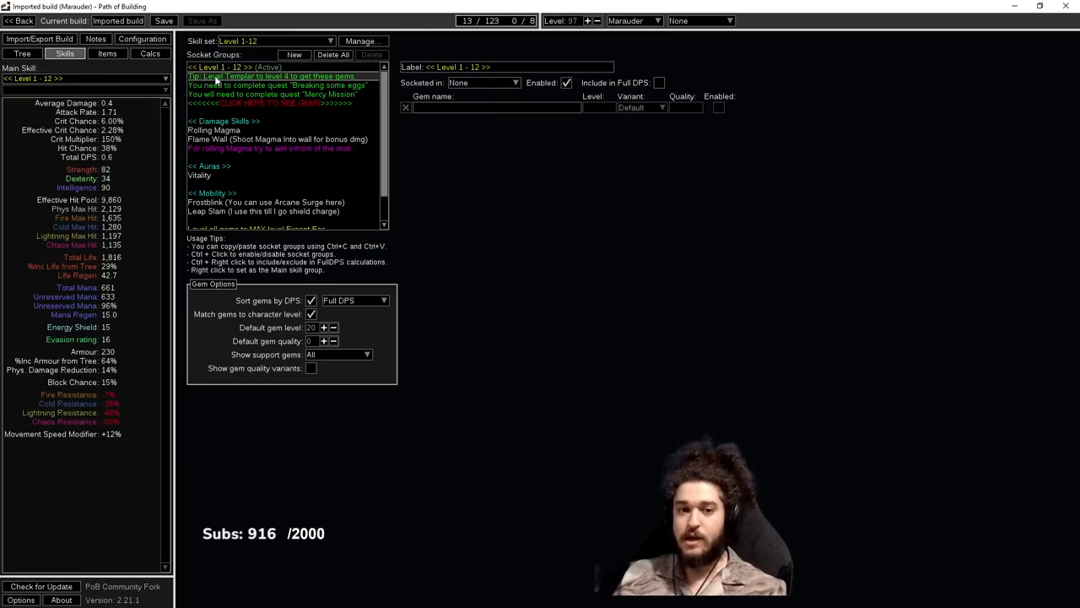
click(273, 95)
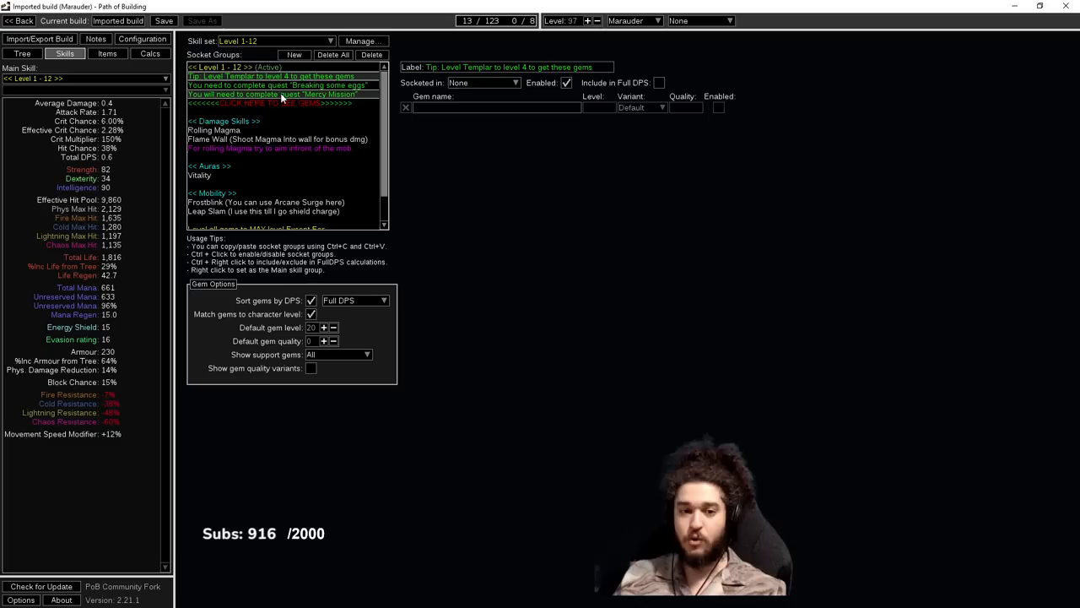
click(270, 103)
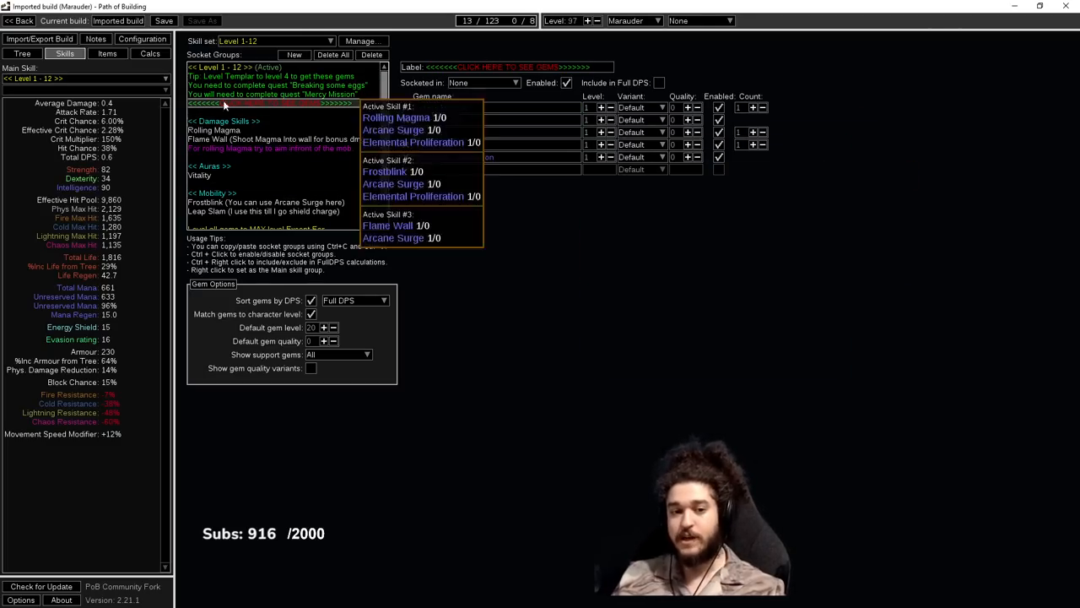
click(213, 132)
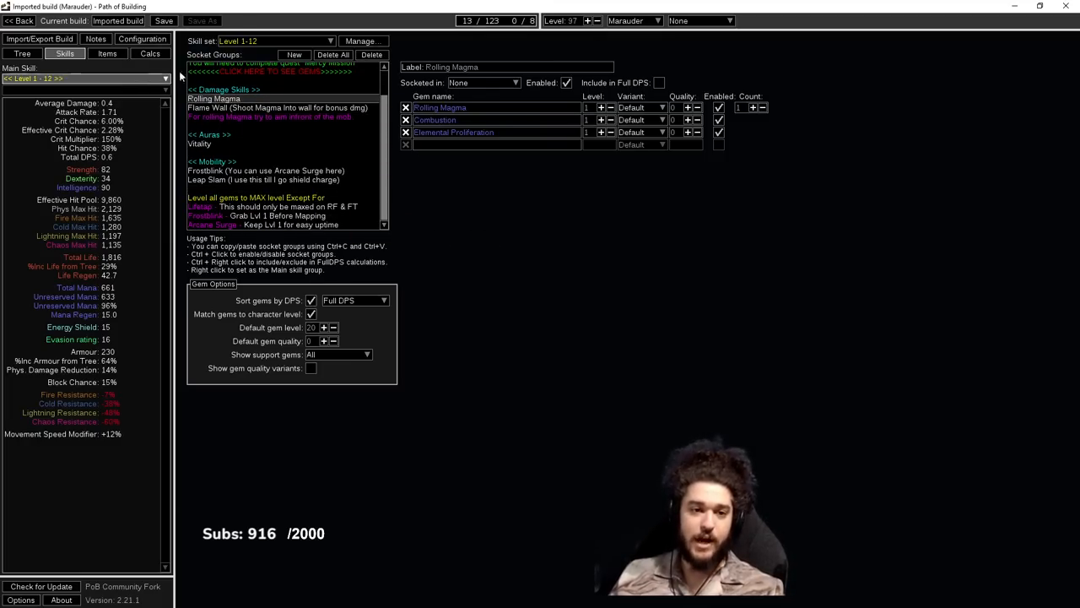
click(23, 52)
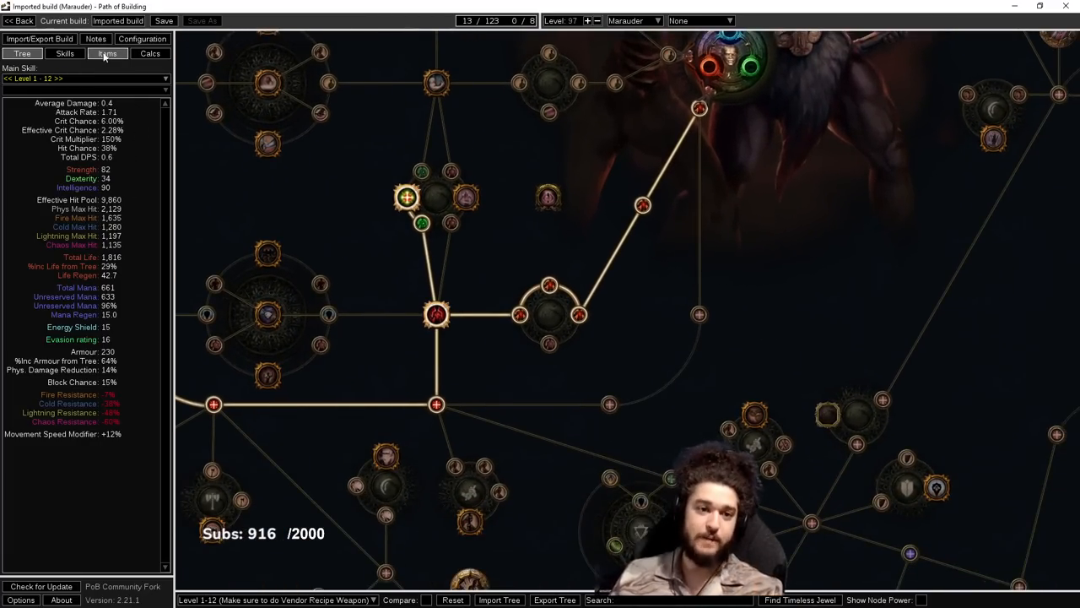
click(108, 52)
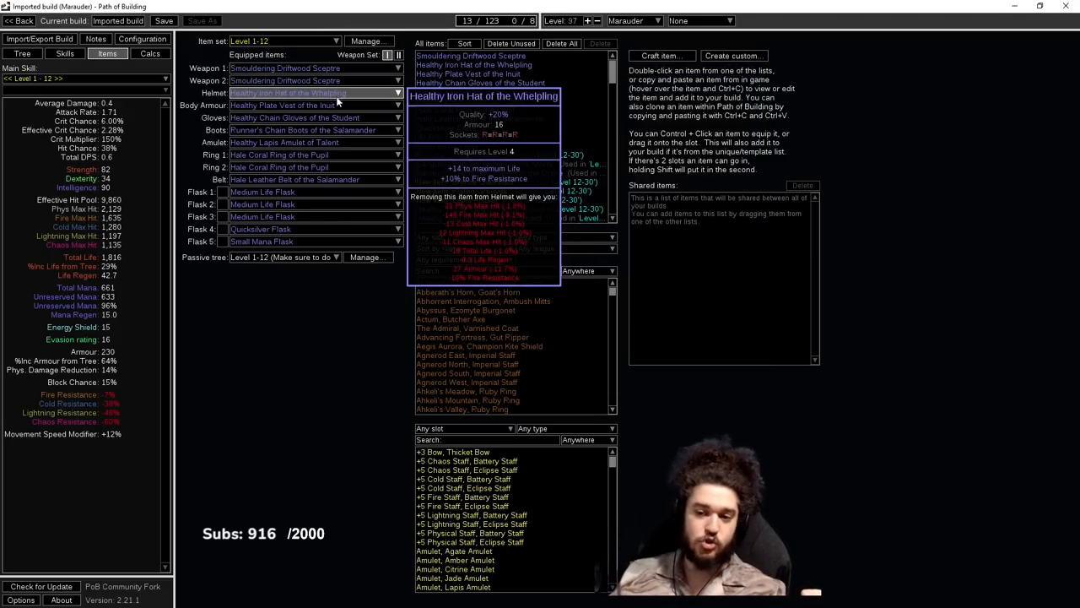
mouse_move(312, 142)
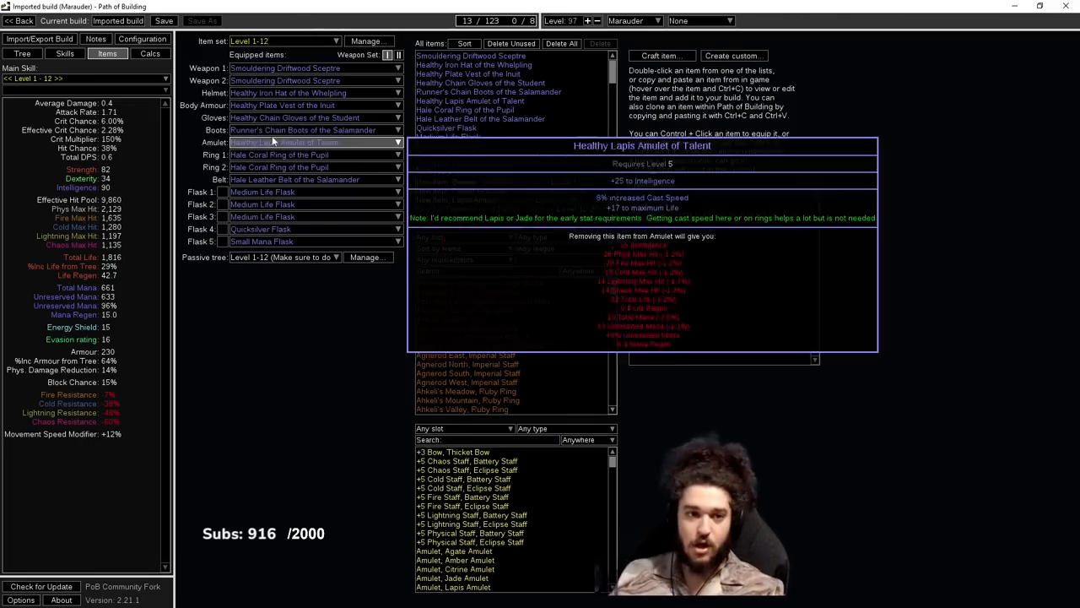
Return to the Skills view with the Level 1-12 Rolling Magma gem links.
click(95, 38)
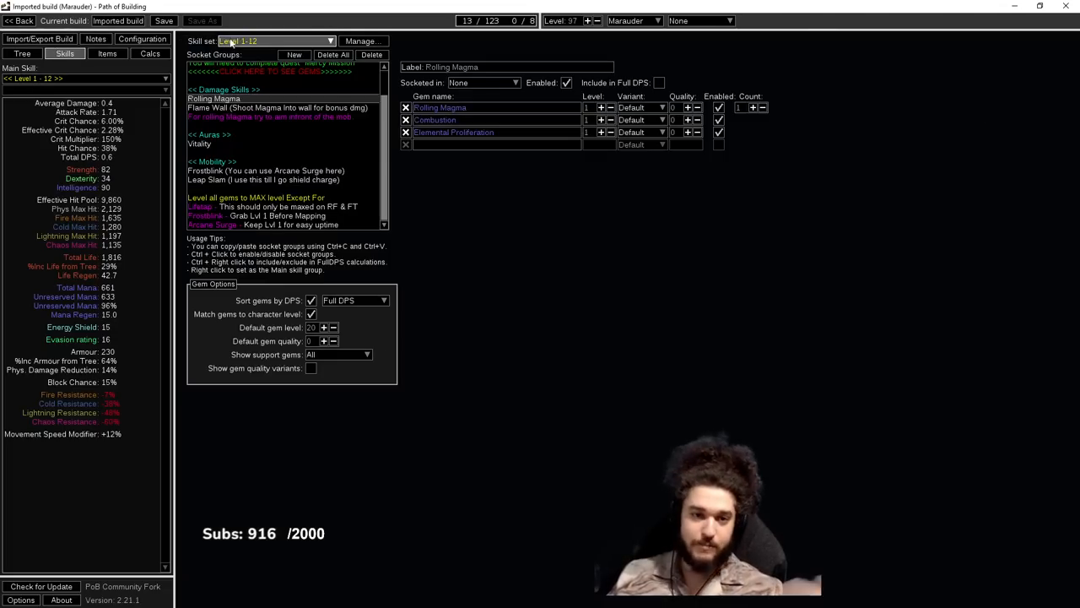
click(273, 40)
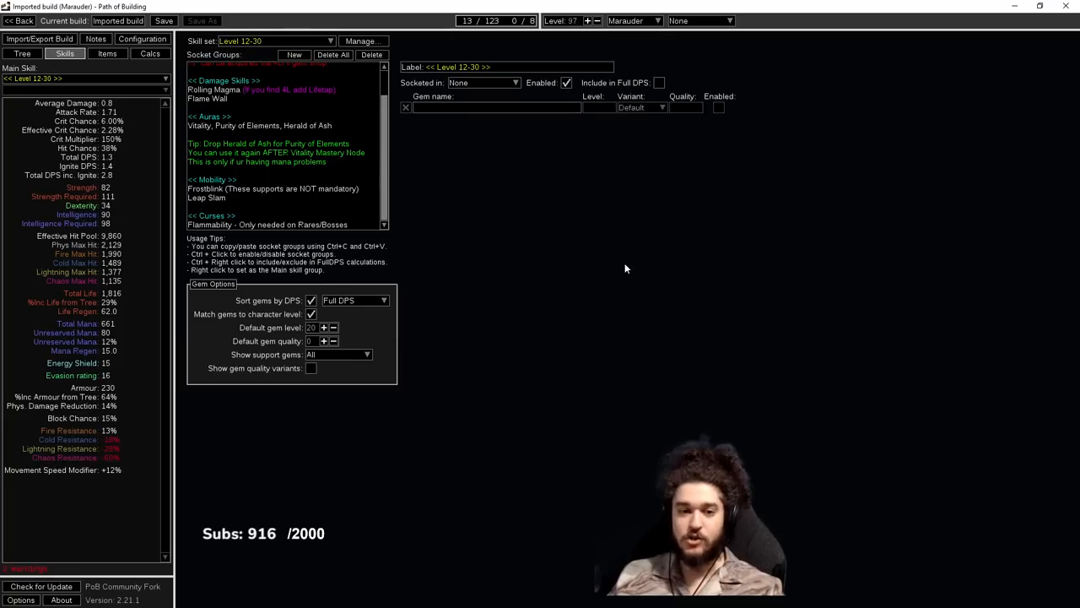
click(108, 52)
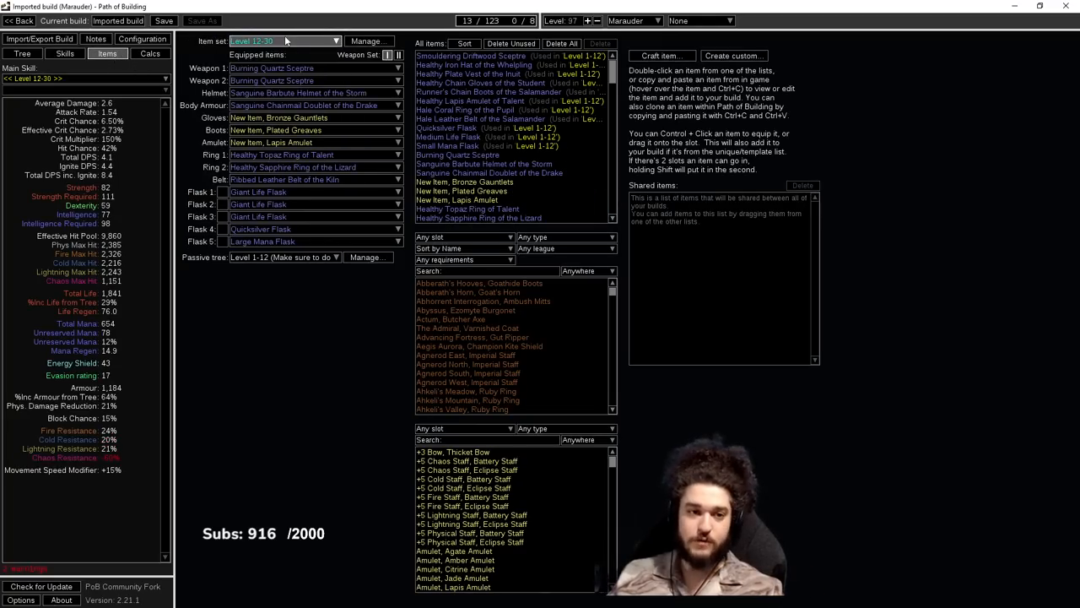
click(24, 52)
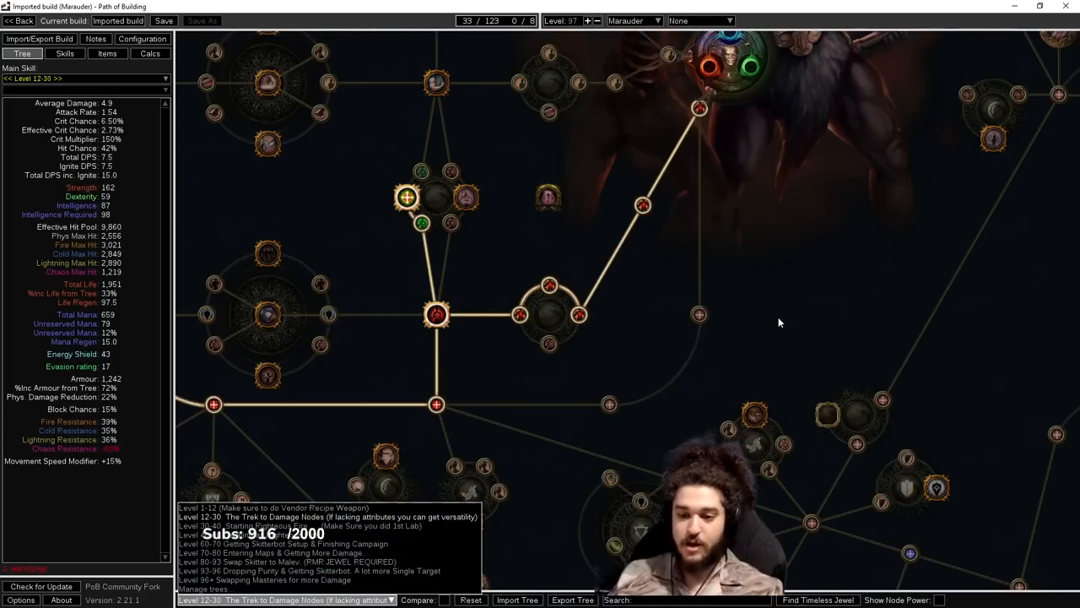
scroll(down, 3)
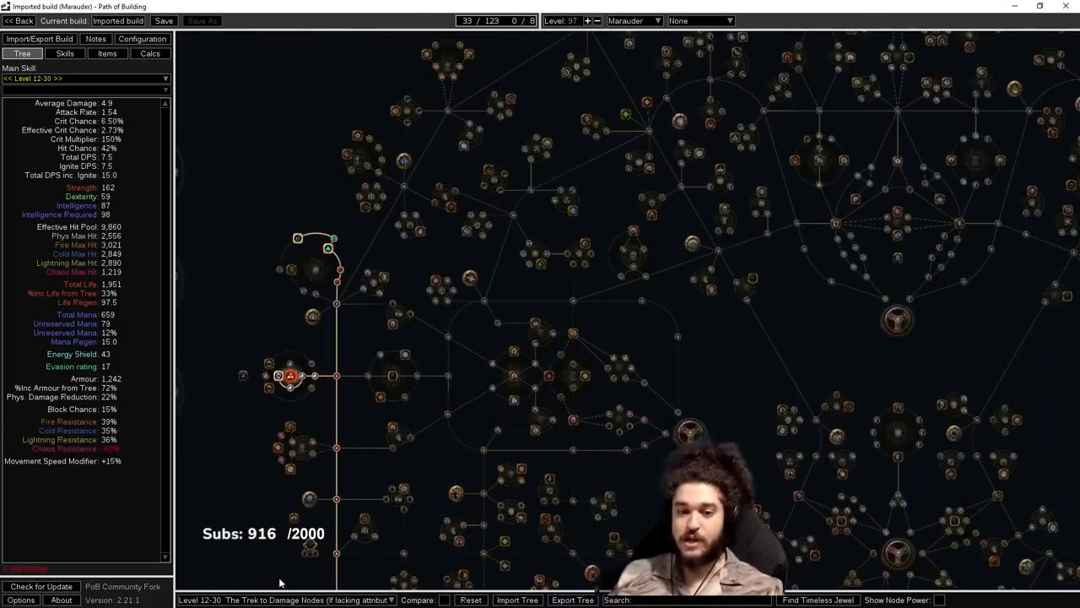
scroll(up, 3)
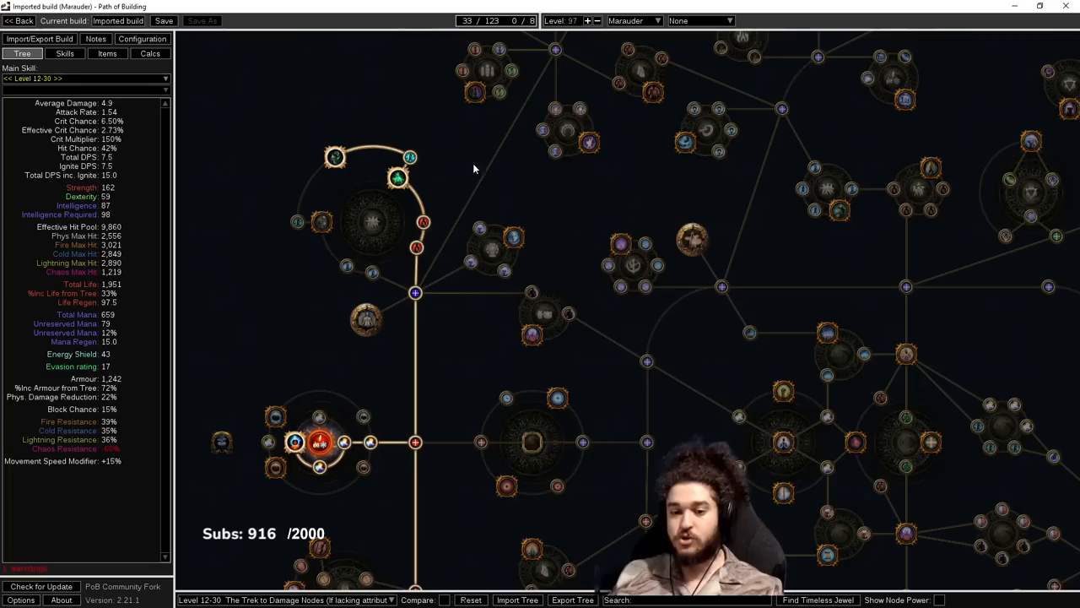
mouse_move(542, 162)
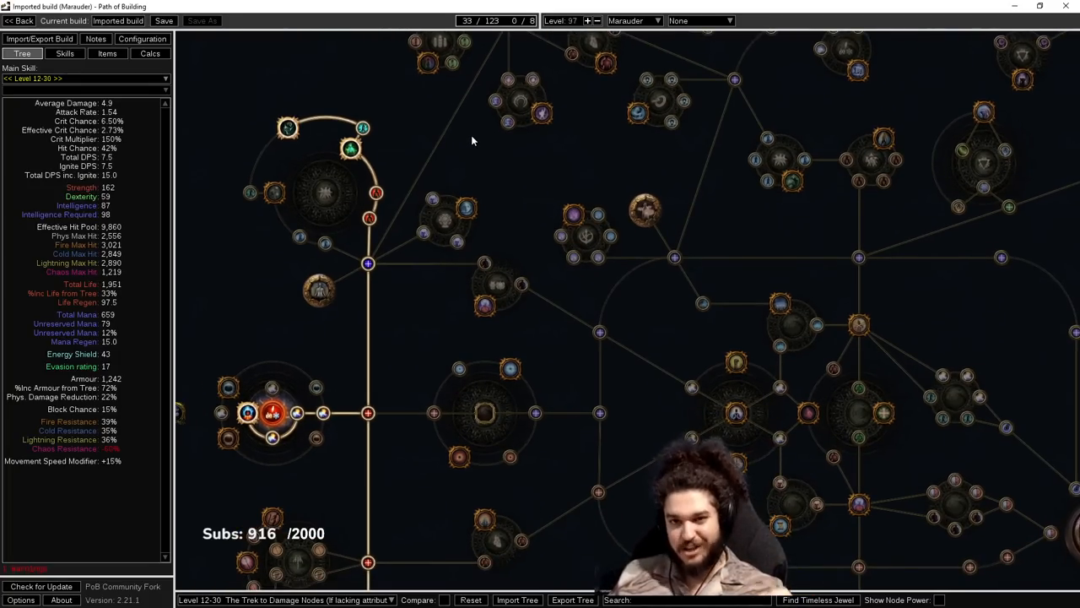
mouse_move(362, 172)
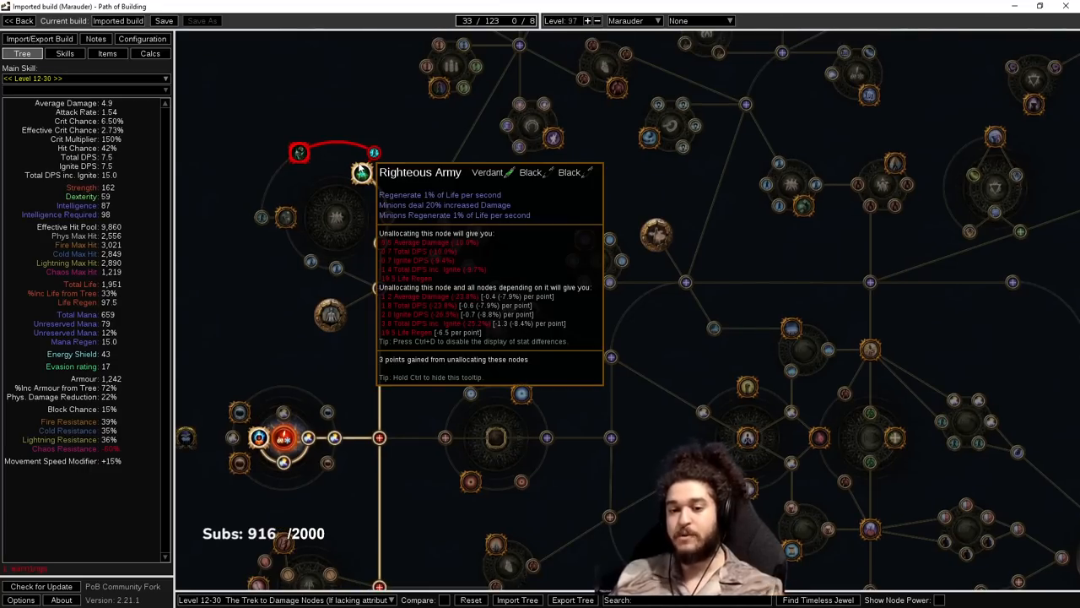
mouse_move(247, 112)
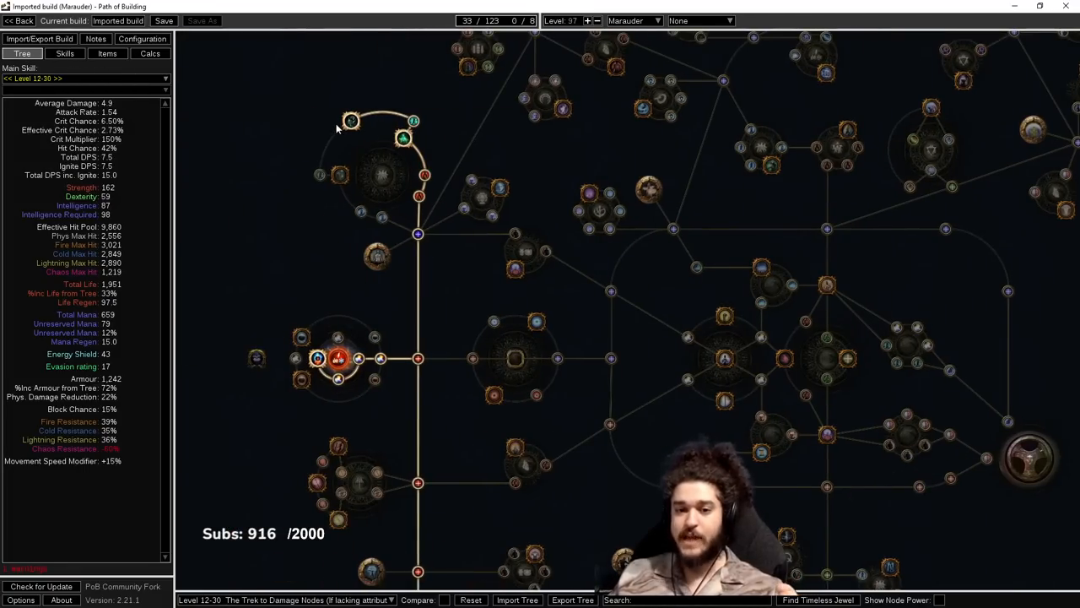
mouse_move(425, 176)
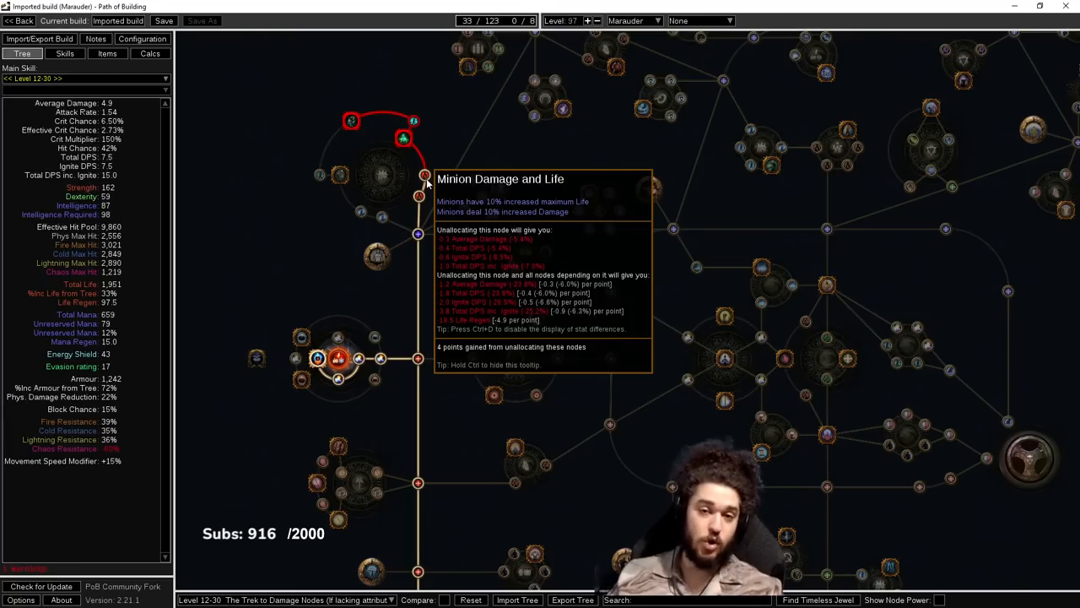
mouse_move(453, 166)
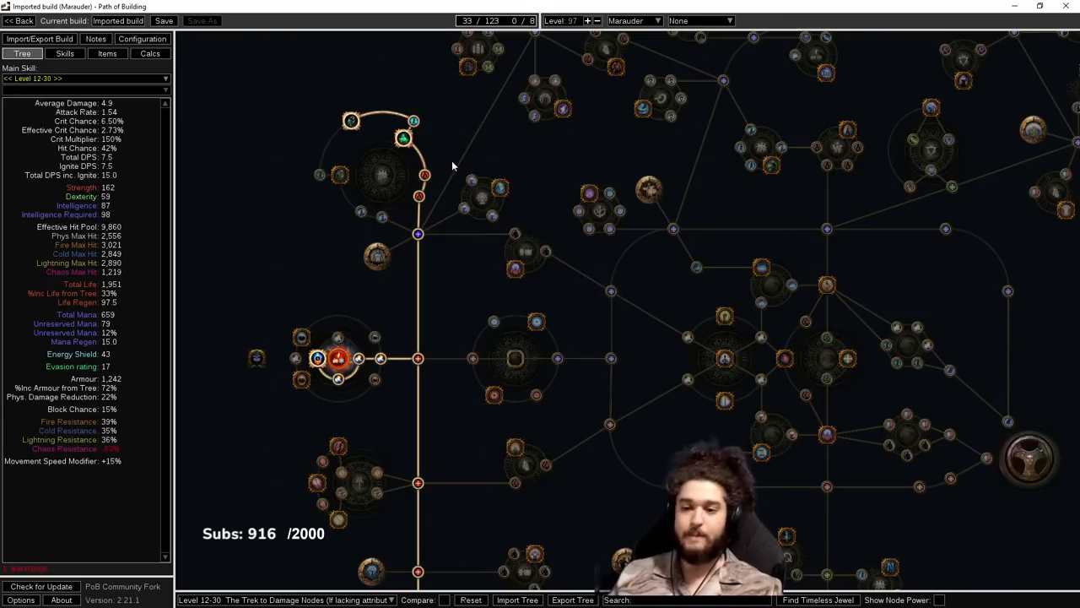
Switch the skill set and item set to Level 30-40, checking that stage's passive tree.
click(65, 52)
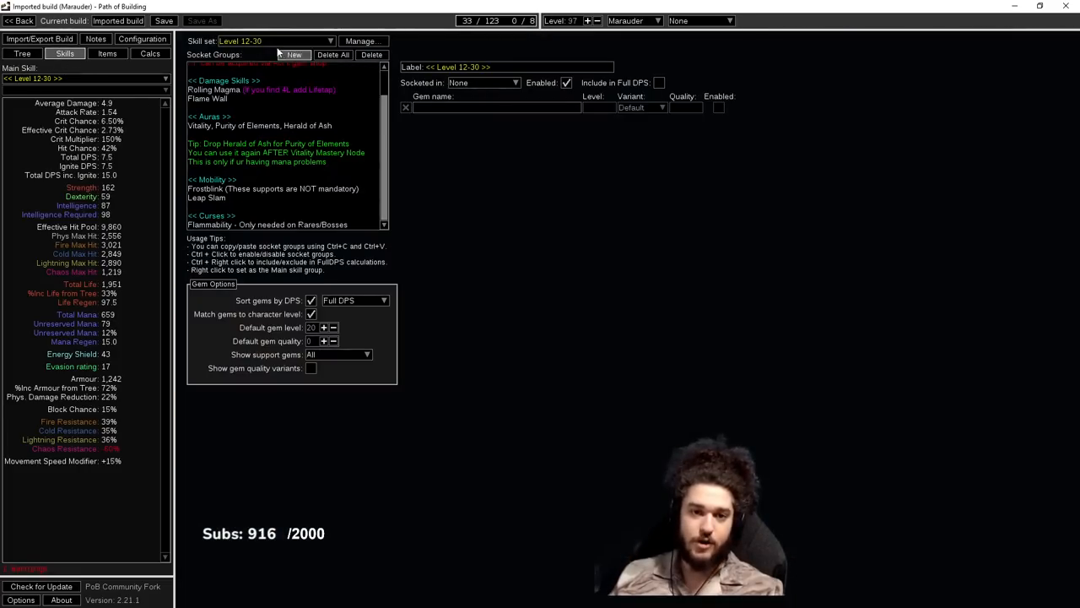
click(273, 40)
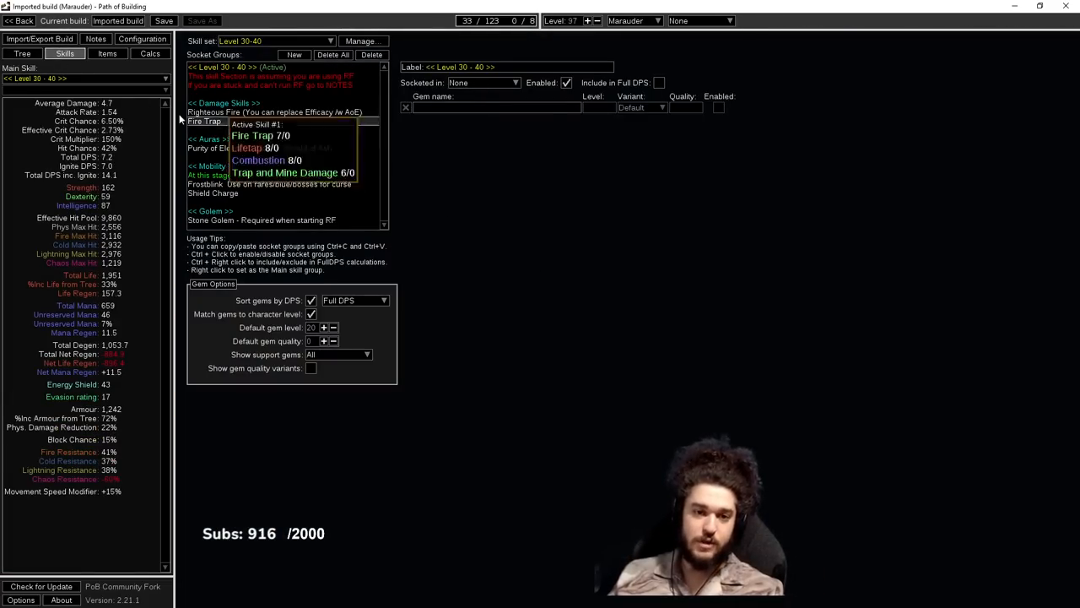
click(24, 52)
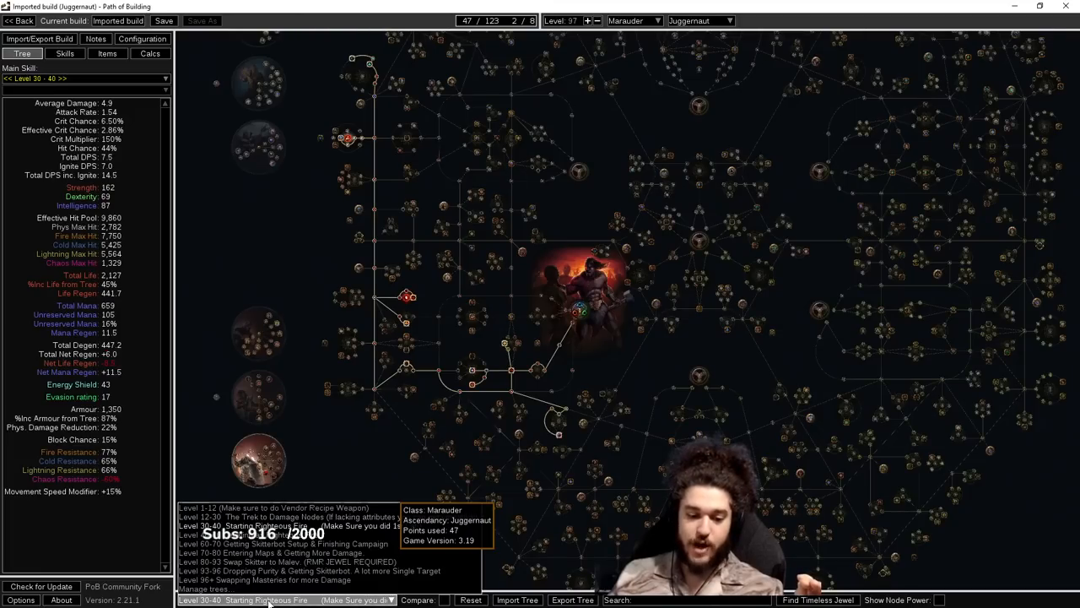
click(108, 52)
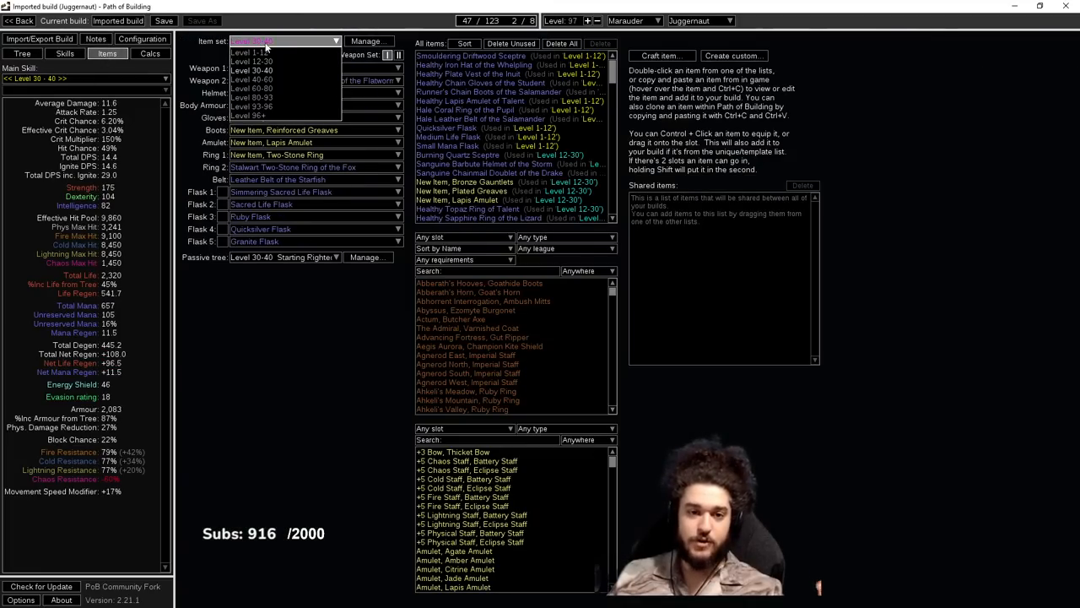
click(251, 61)
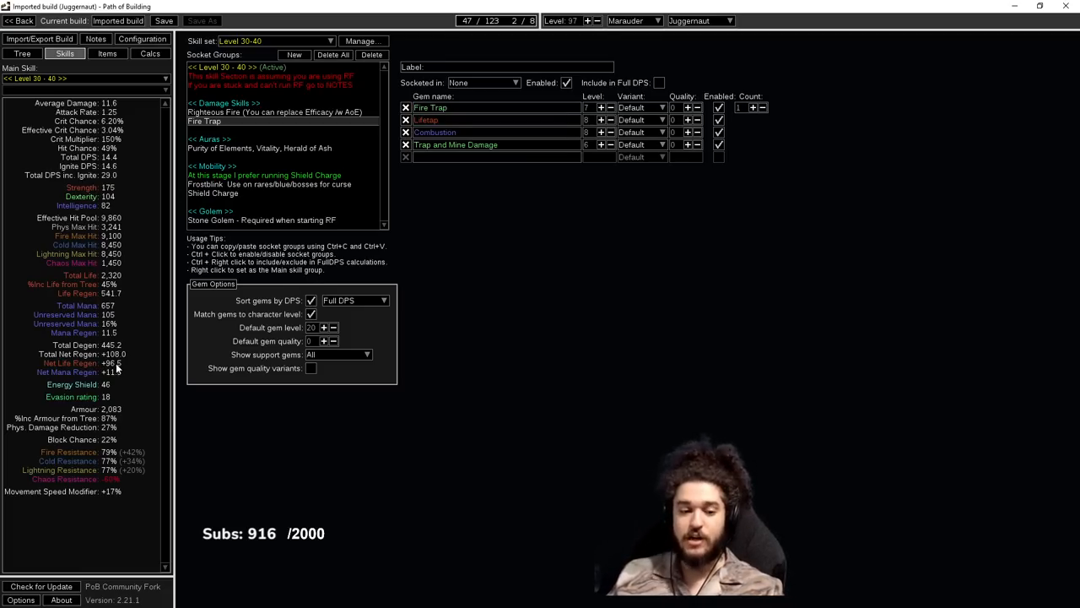
Set character level to 40 and inspect the Stone Golem and Purity of Elements/Vitality/Herald of Ash groups.
click(22, 52)
text(40)
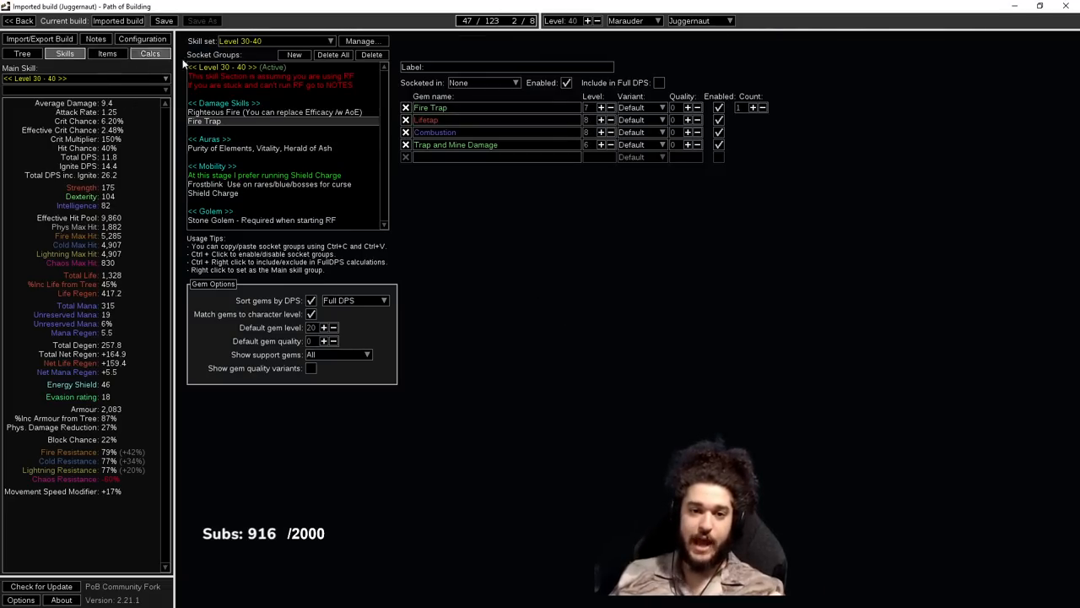
mouse_move(271, 219)
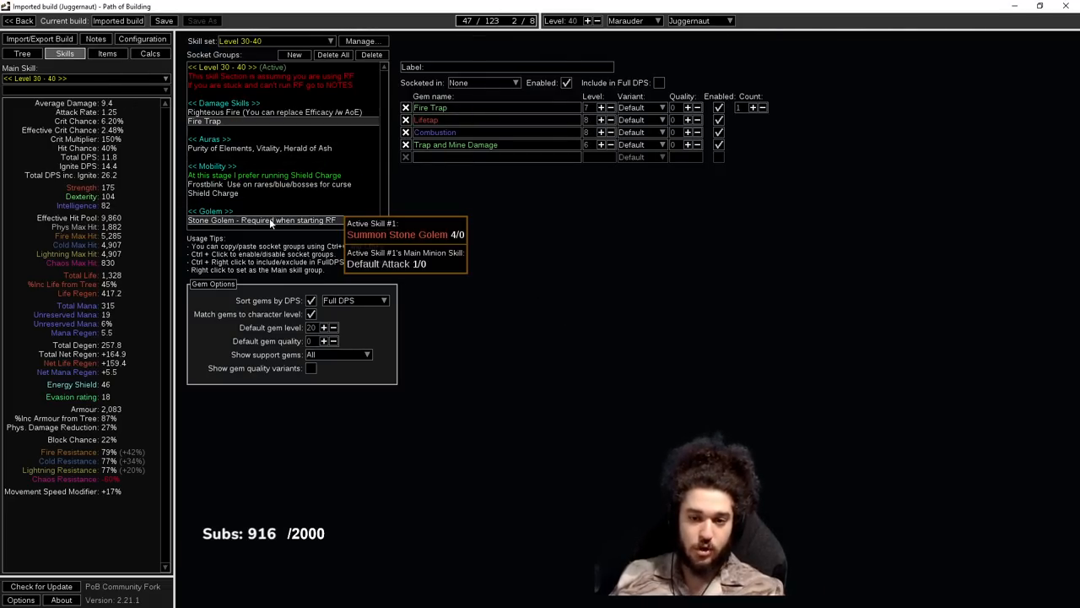
click(261, 220)
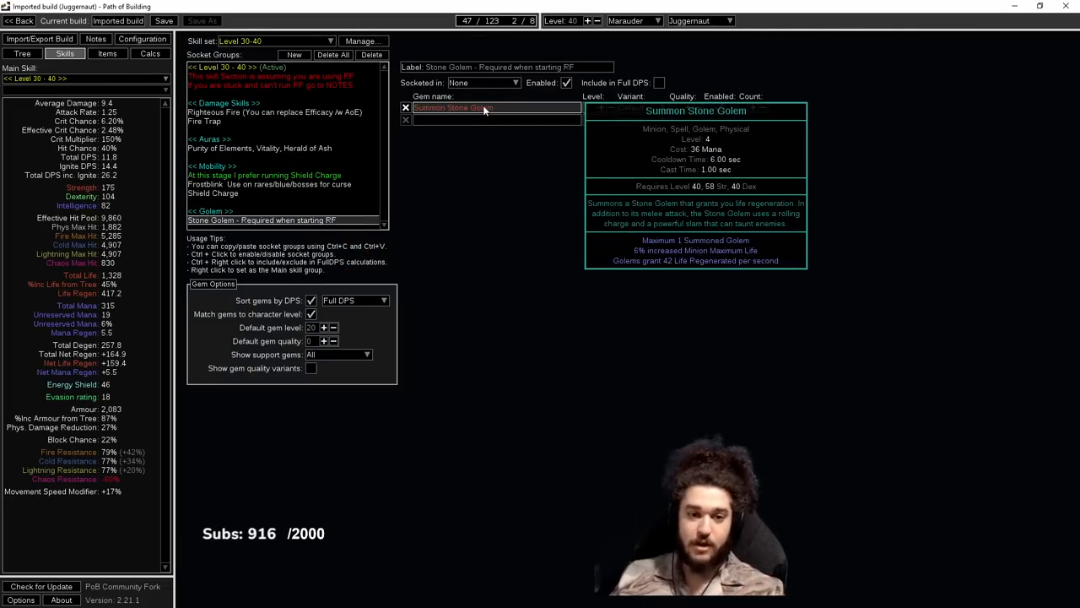
click(260, 148)
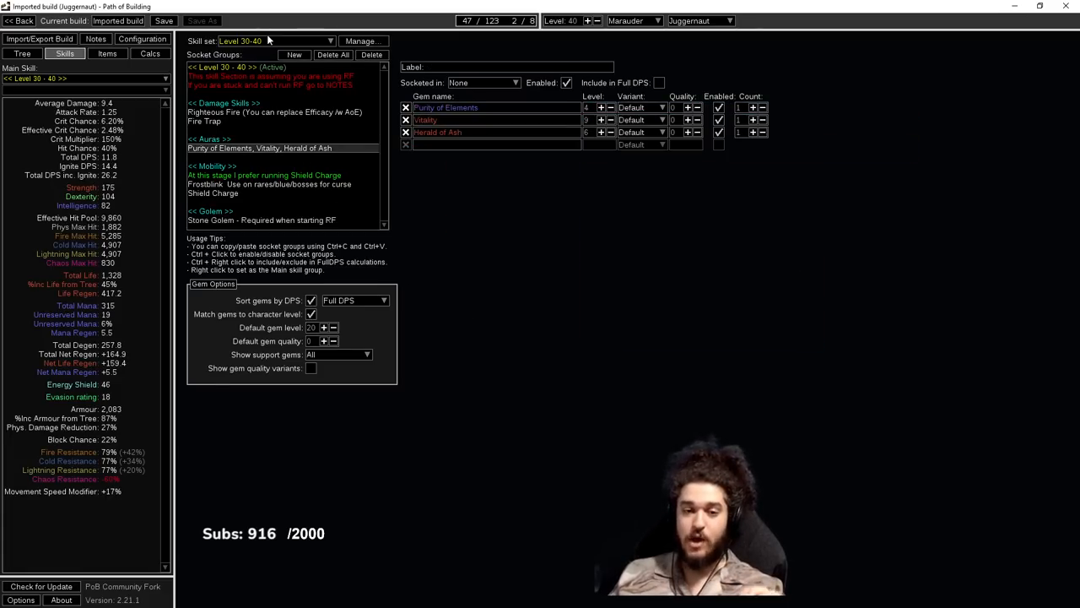
click(109, 52)
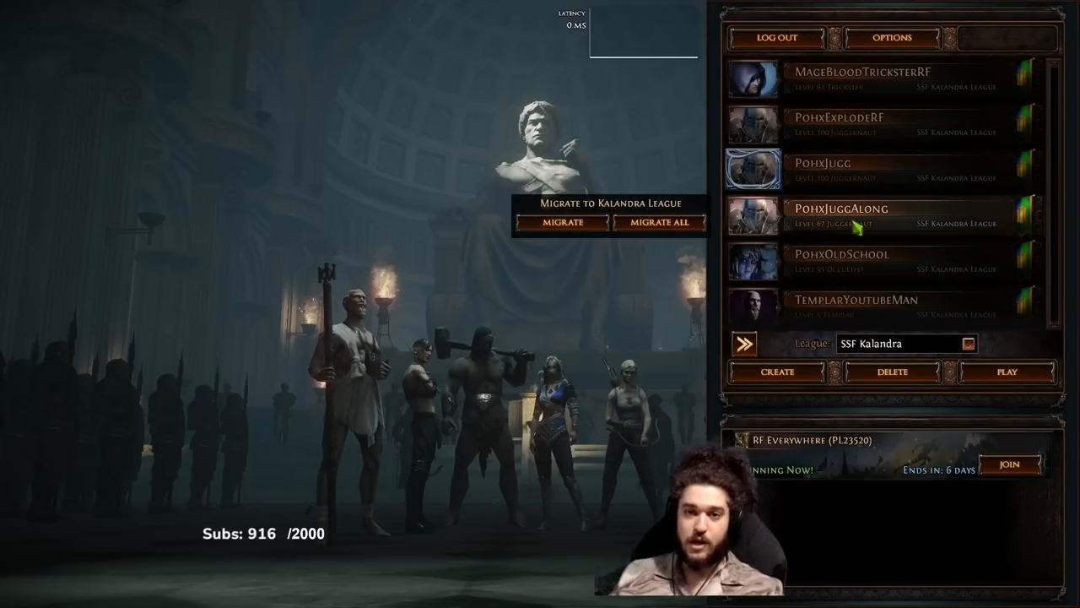
Enter the game as PohxJuggAlong and activate the hideout map device.
click(1006, 371)
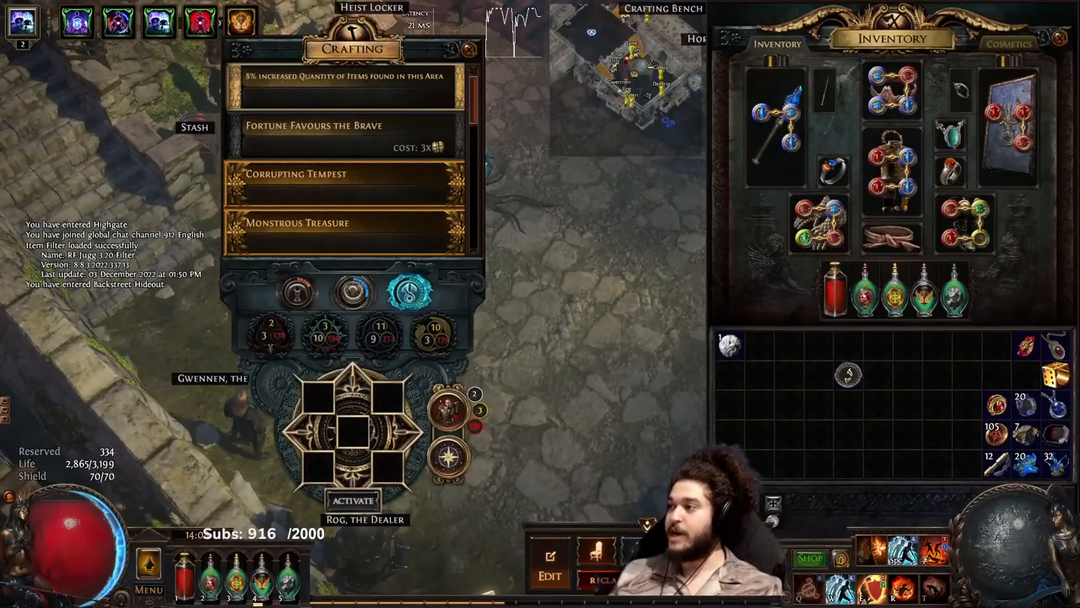
mouse_move(848, 375)
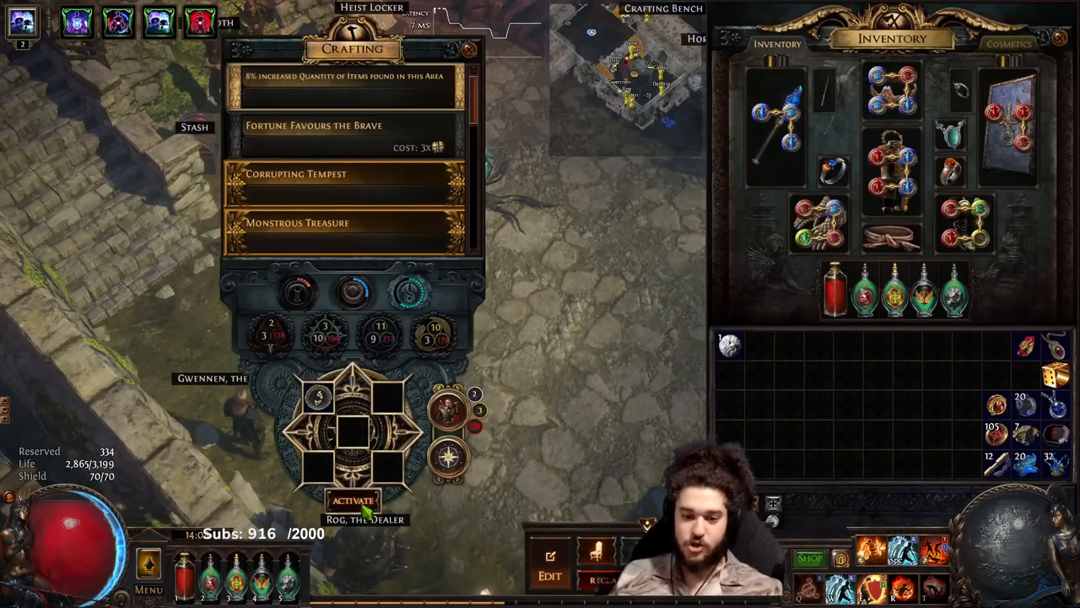
click(352, 500)
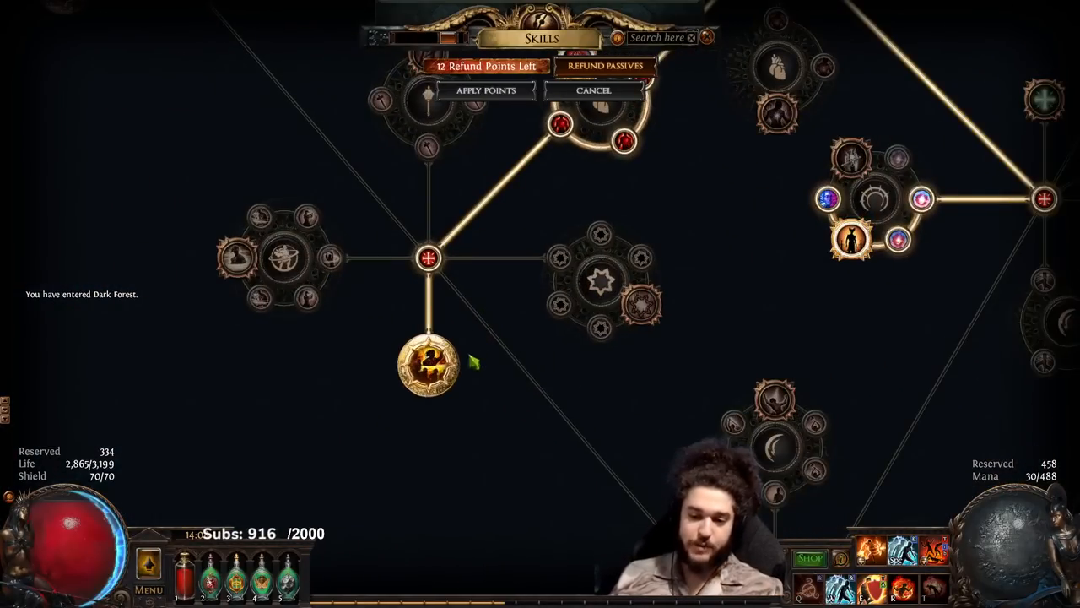
mouse_move(429, 363)
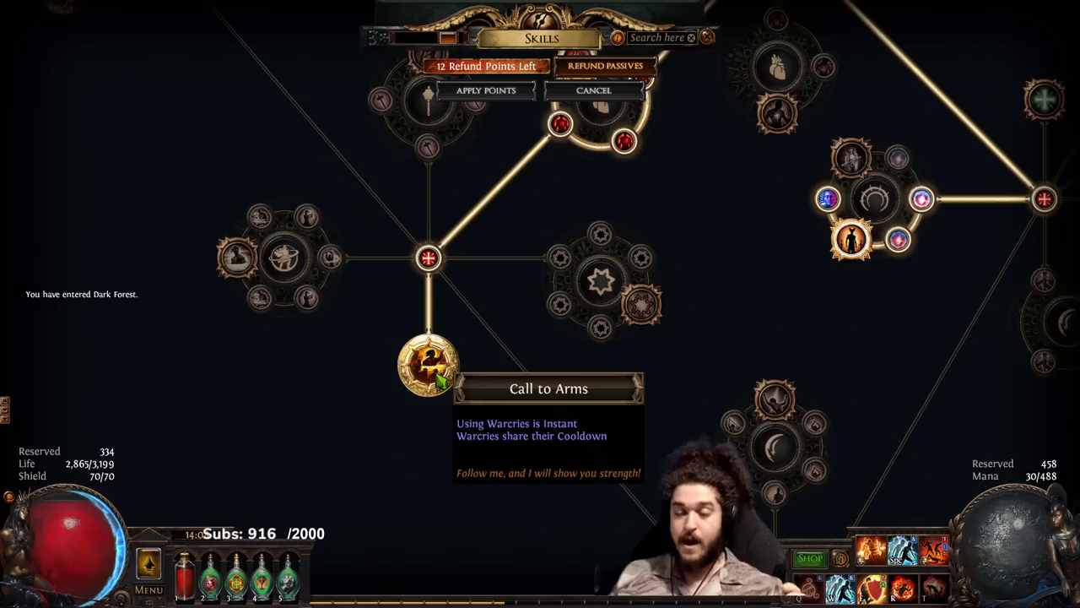
Enter the Dark Forest and engage the boss with Righteous Fire active.
scroll(down, 3)
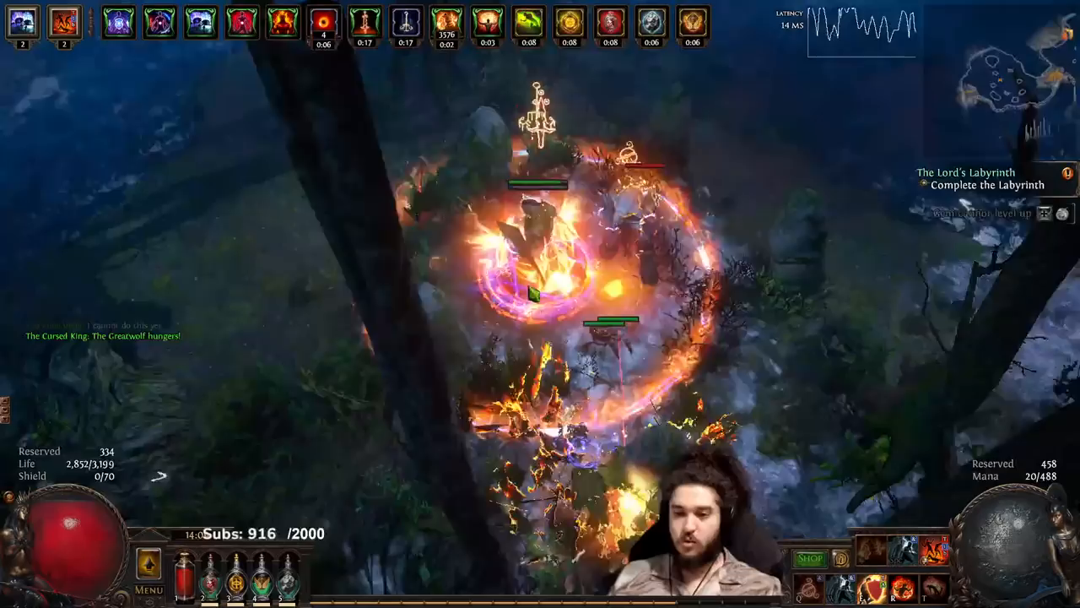
Finish the boss, then exit to the character selection screen via the game menu.
key(c)
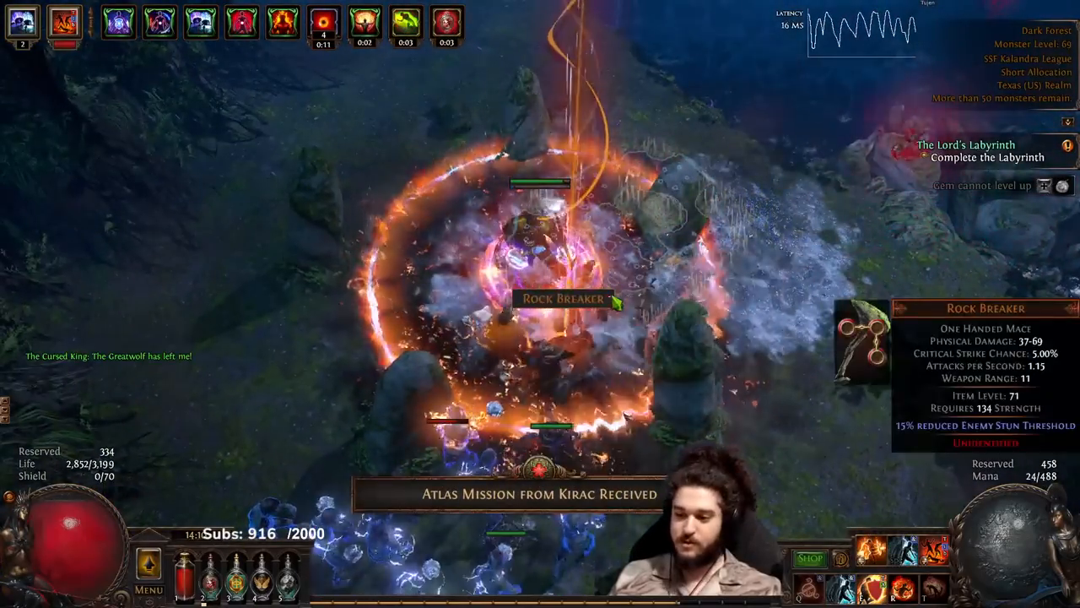
key(Escape)
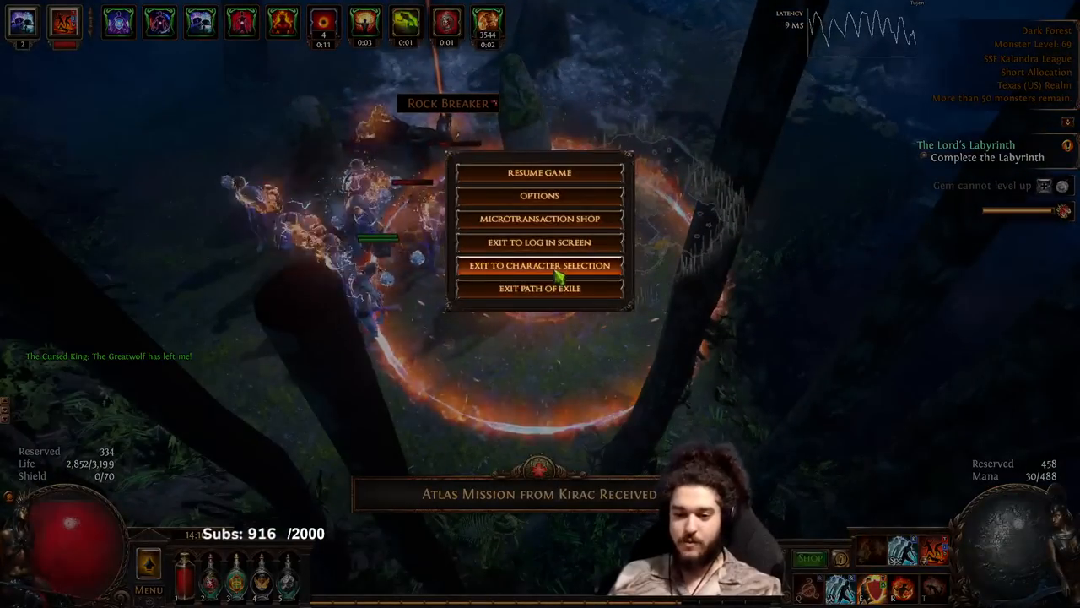
click(540, 265)
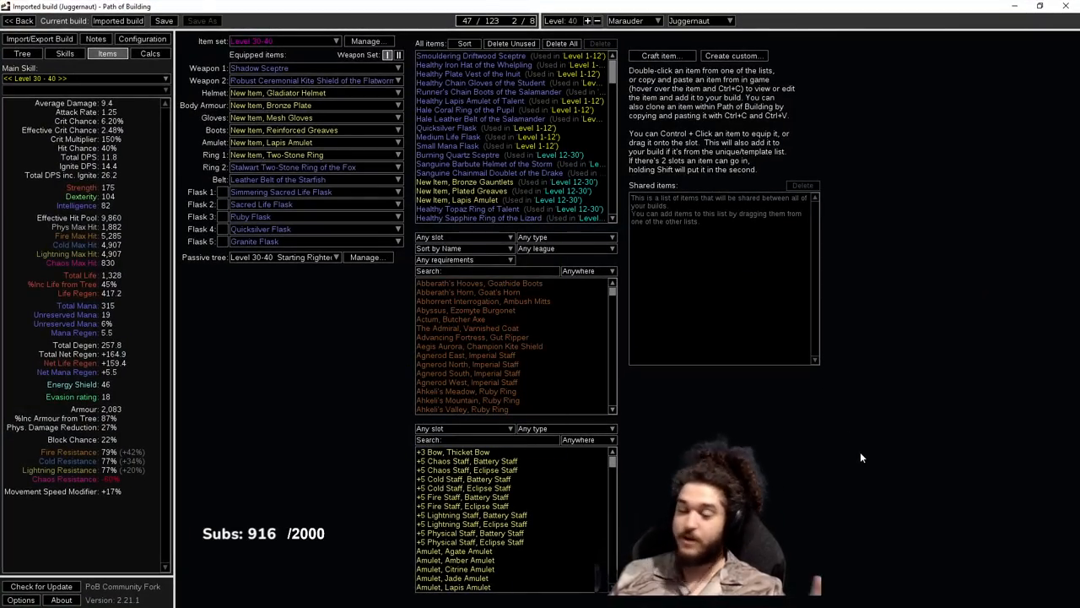
mouse_move(331, 370)
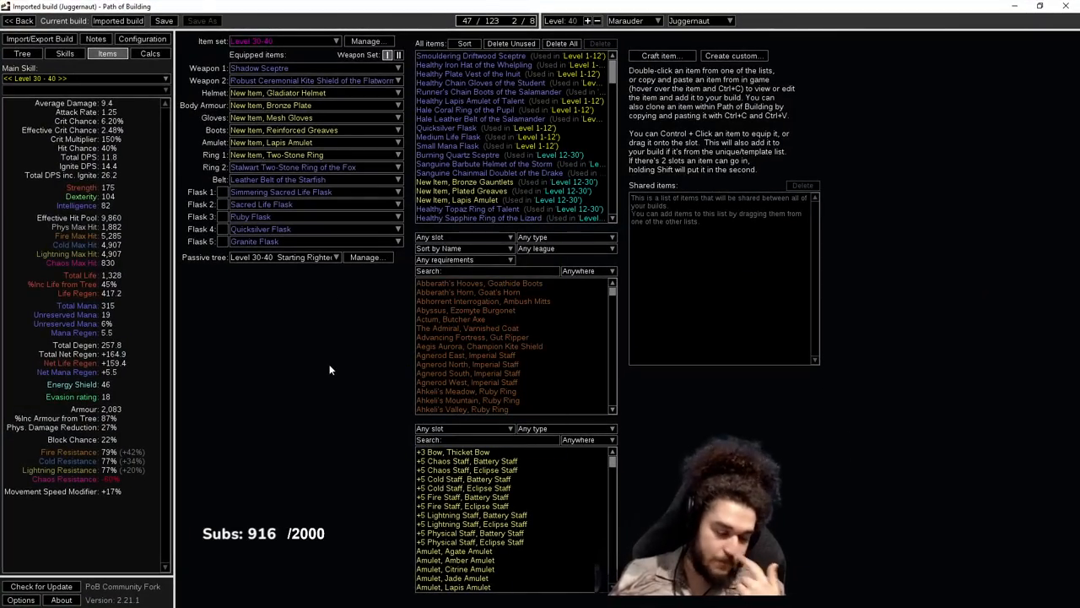
Select the Level 80–93 item set and show its endgame gear and skill setup.
click(283, 41)
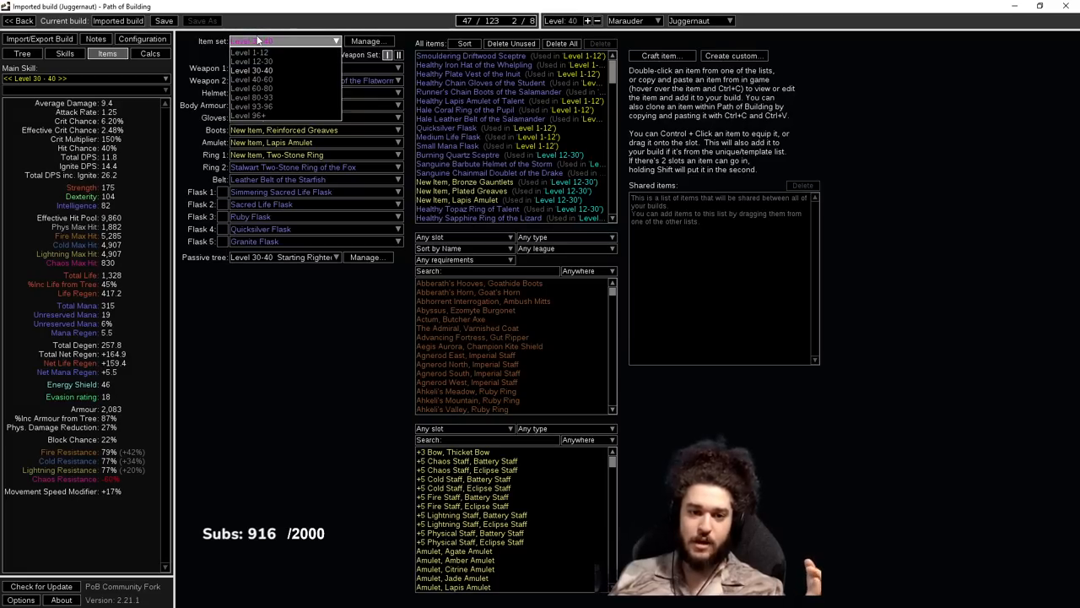
click(252, 96)
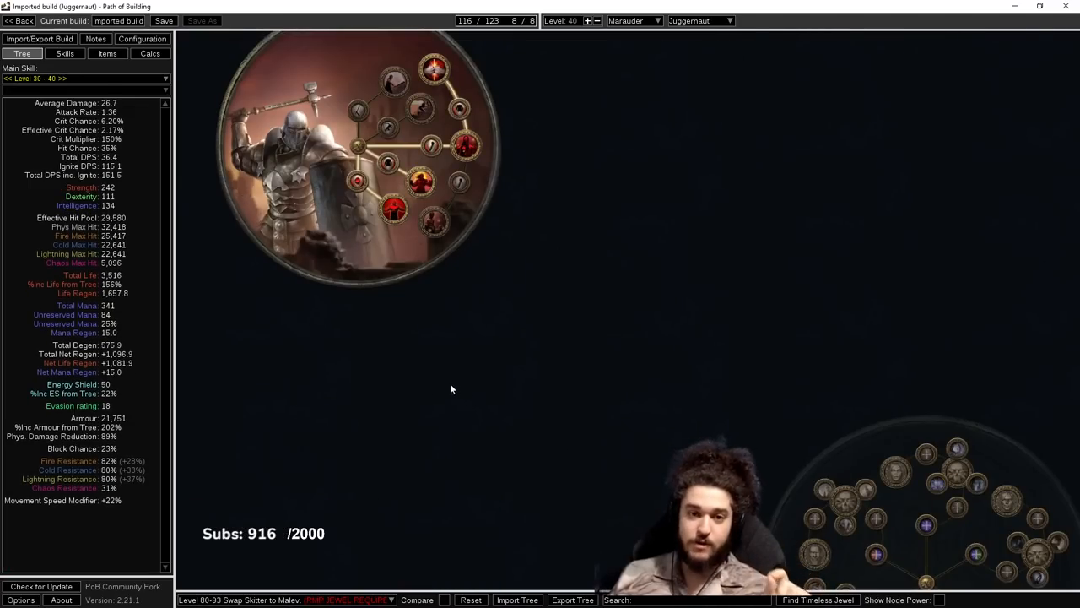
click(106, 53)
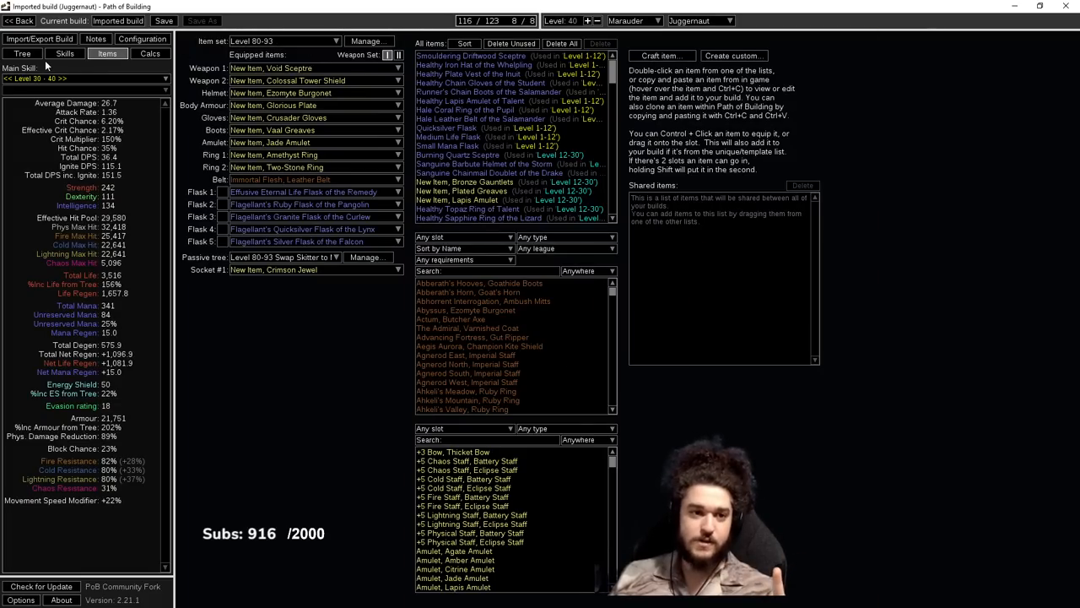
click(64, 53)
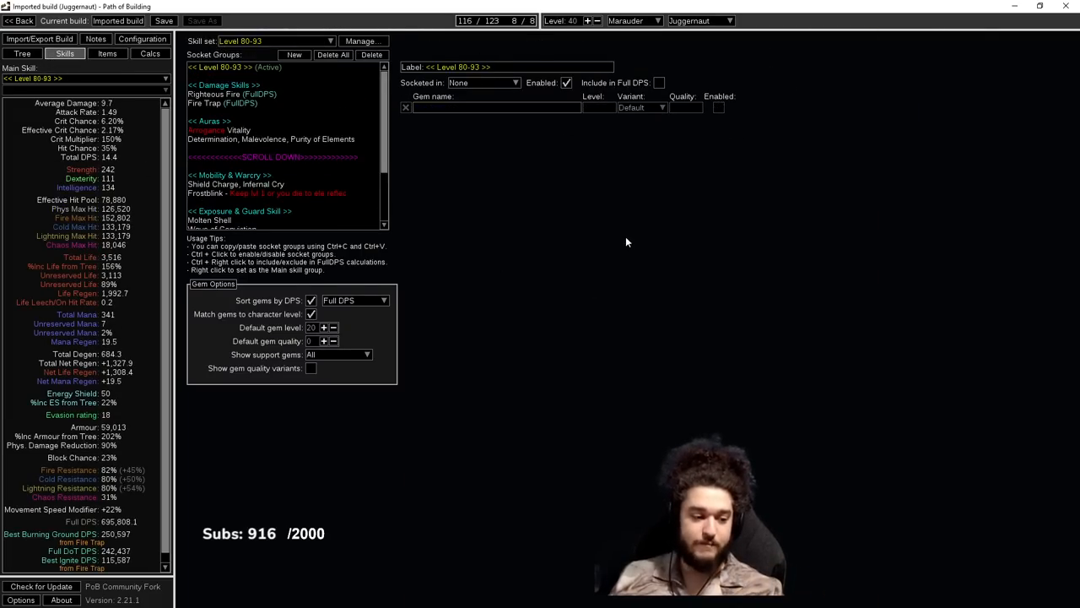
click(108, 52)
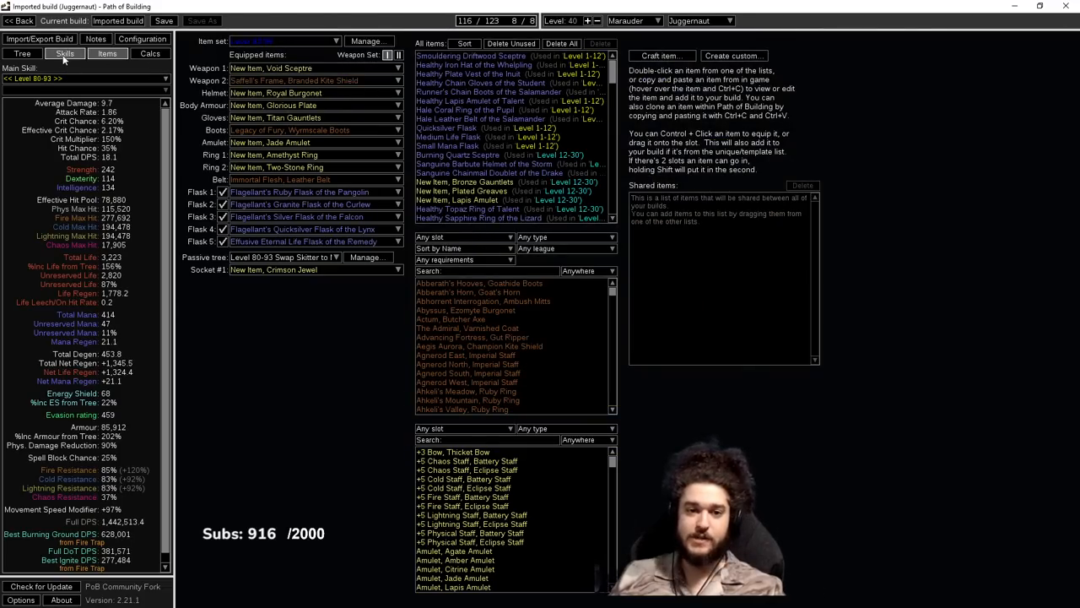
View the Level 93–96 passive tree, then that stage's gear page.
click(24, 52)
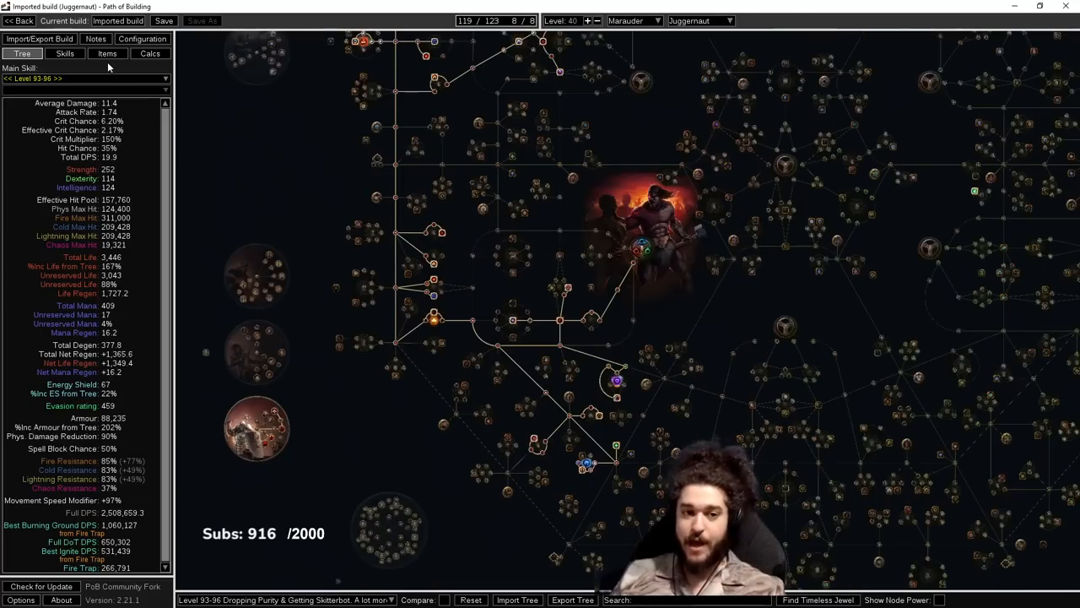
click(108, 53)
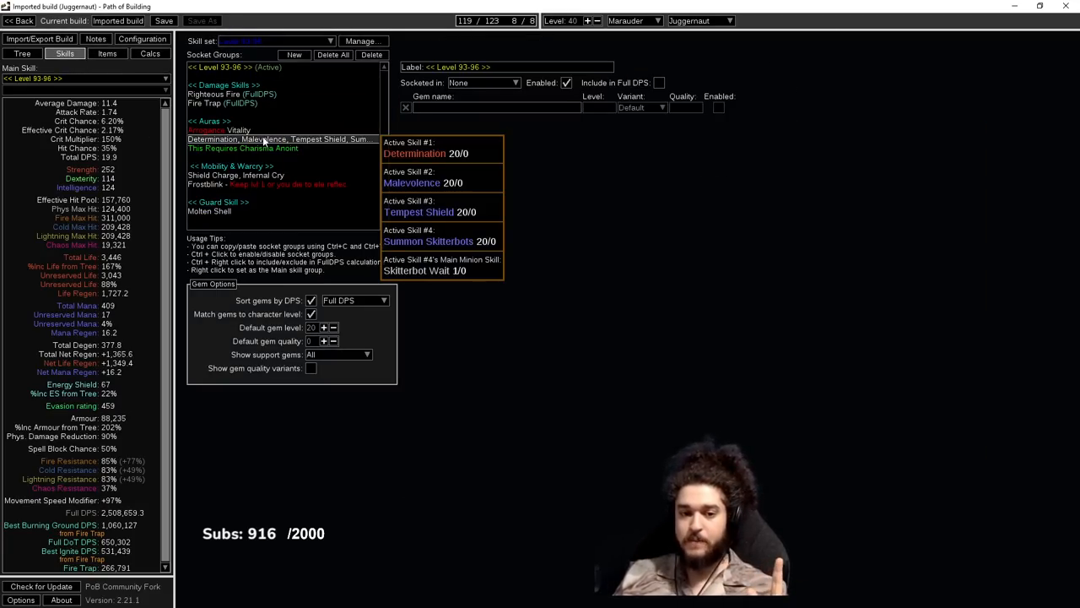
Review the leveling notes, Level 93–96 gear and aura gem group, then return to the tree.
click(95, 39)
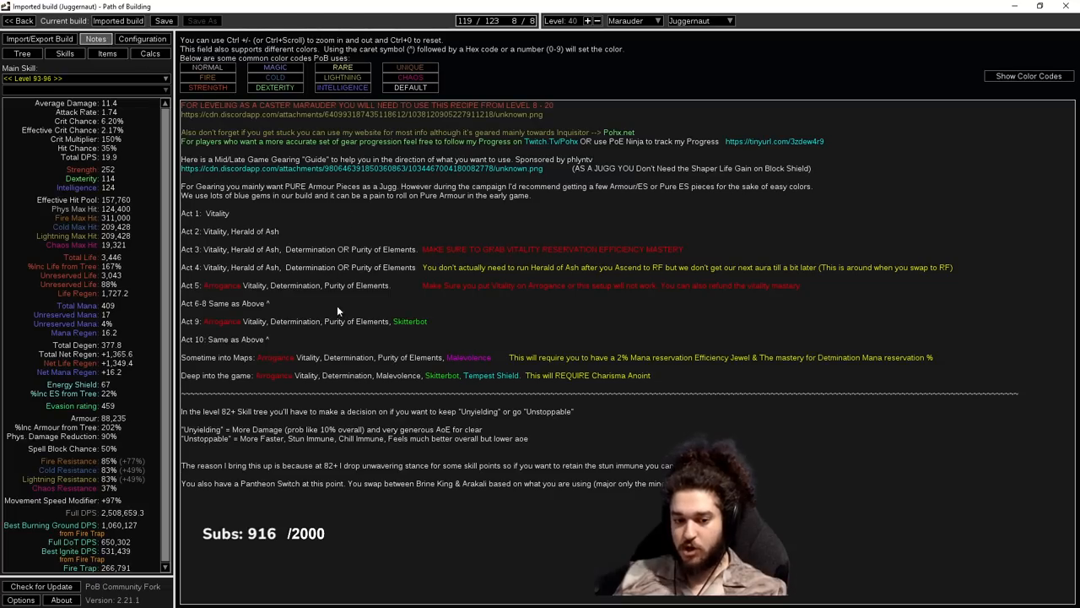
mouse_move(363, 346)
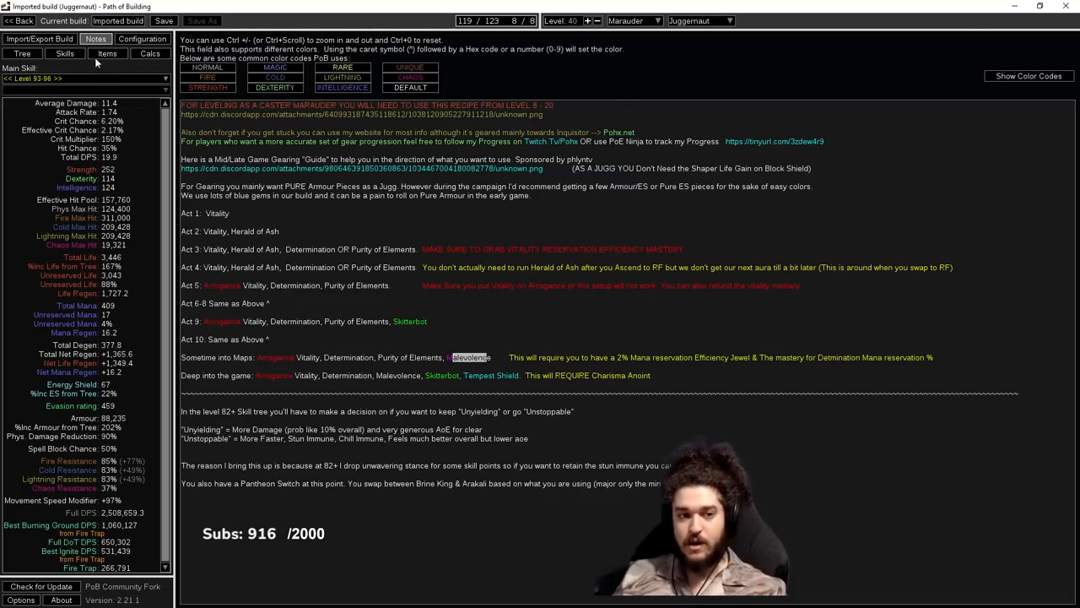
click(108, 53)
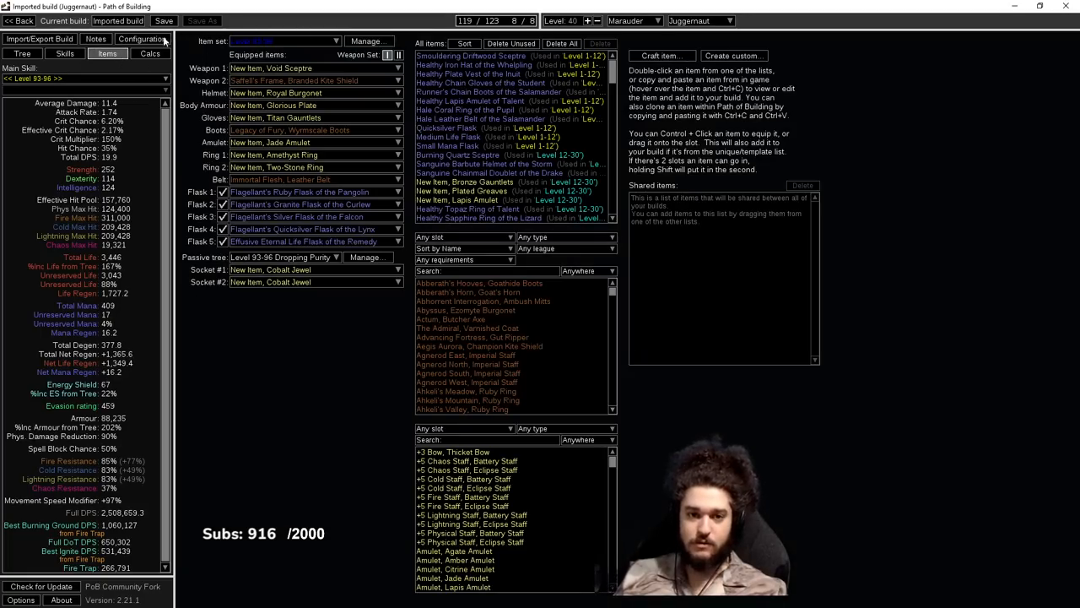
click(64, 53)
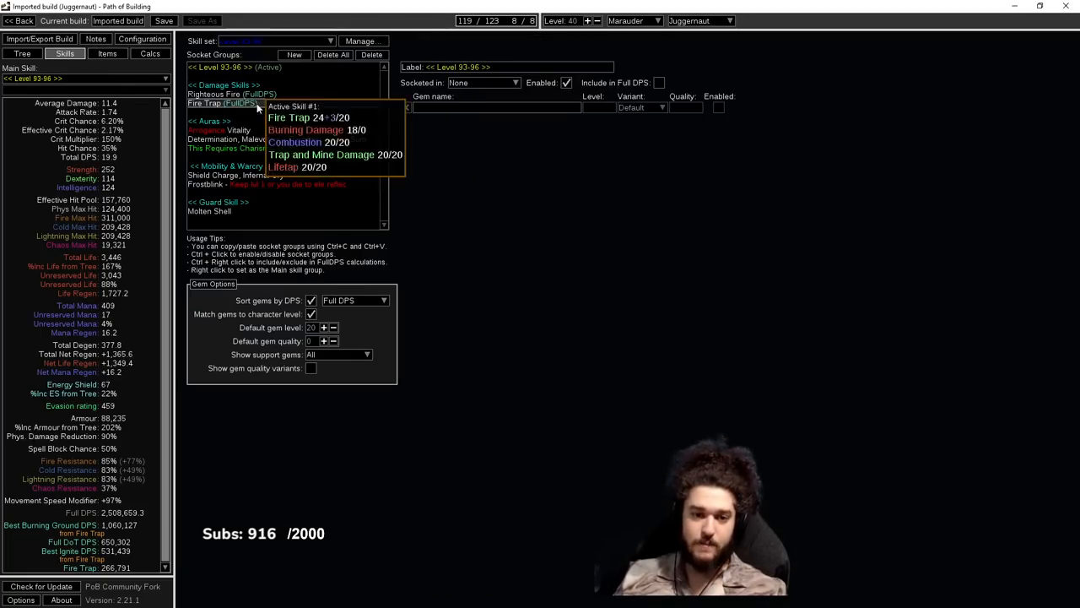
click(216, 121)
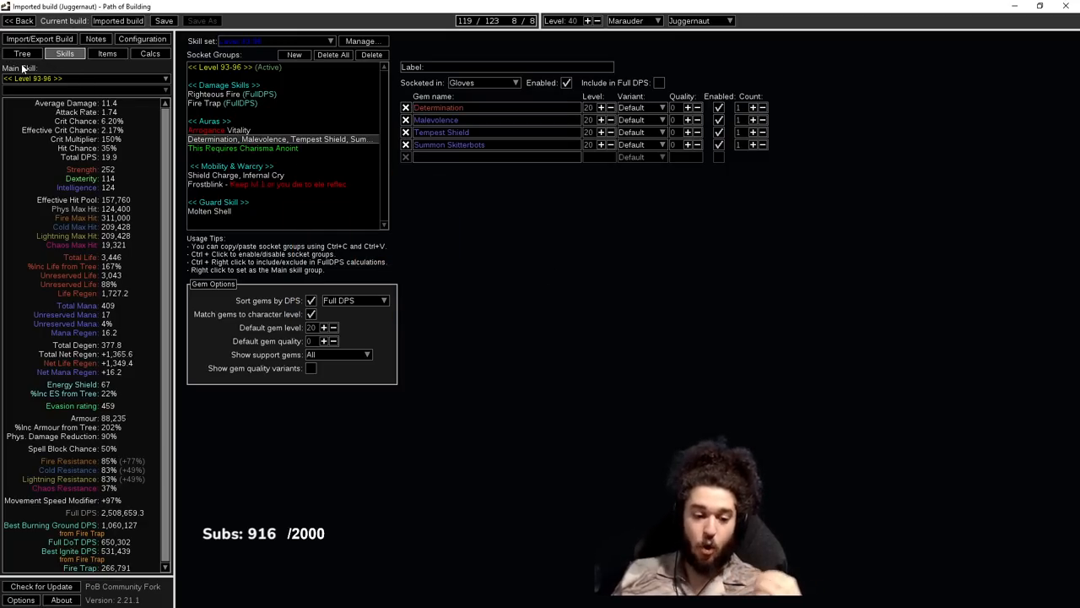
click(23, 52)
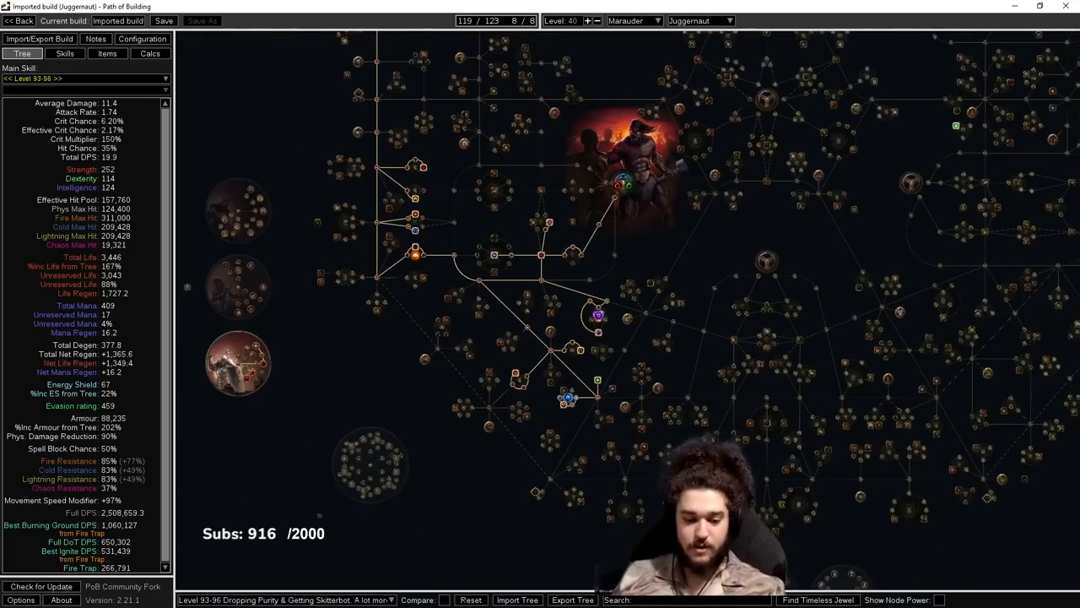
Switch to the Level 96+ passive tree and pick the endgame gear set.
click(268, 599)
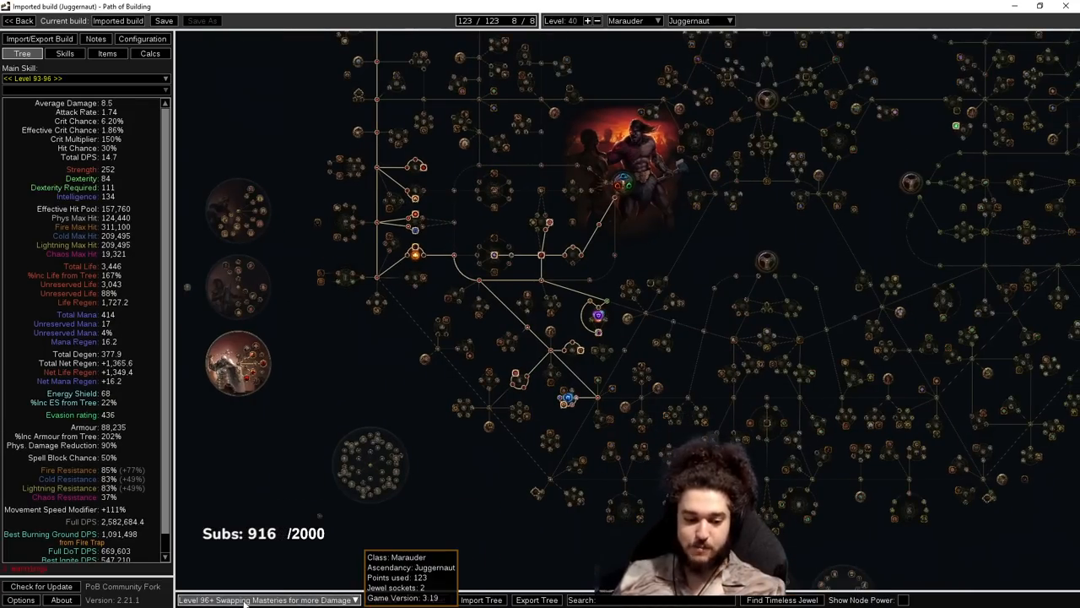
click(106, 52)
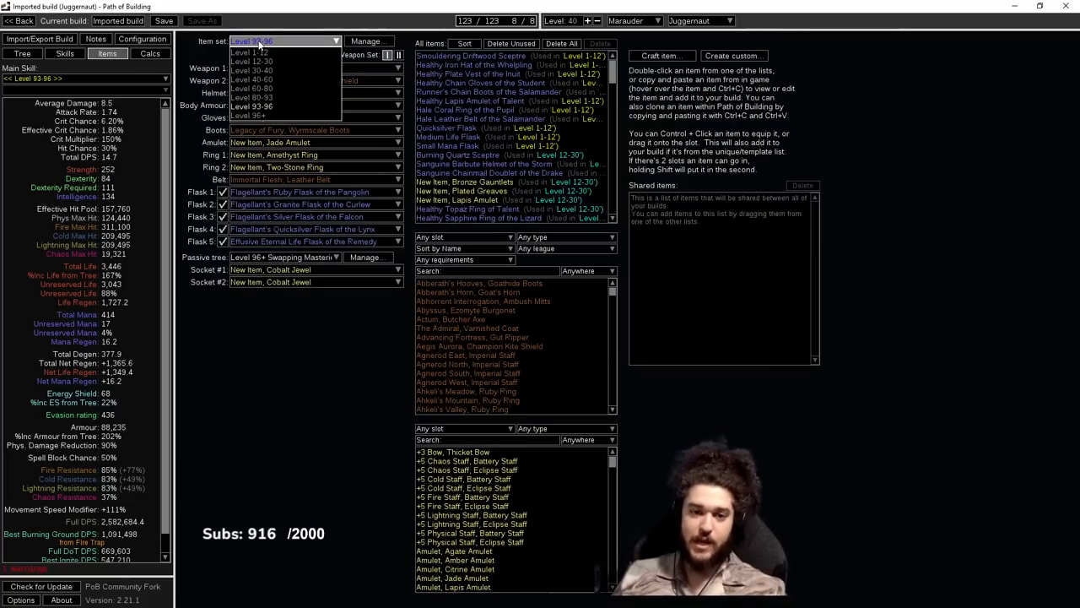
click(250, 114)
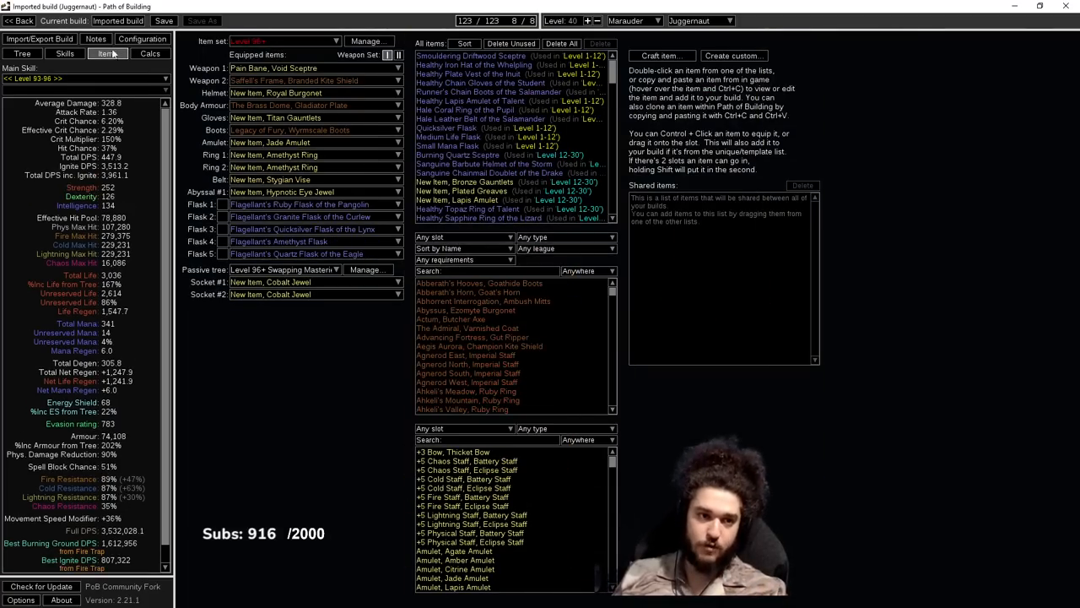
Choose the Level 97–100 gem setup and display that stage's passive tree.
click(64, 53)
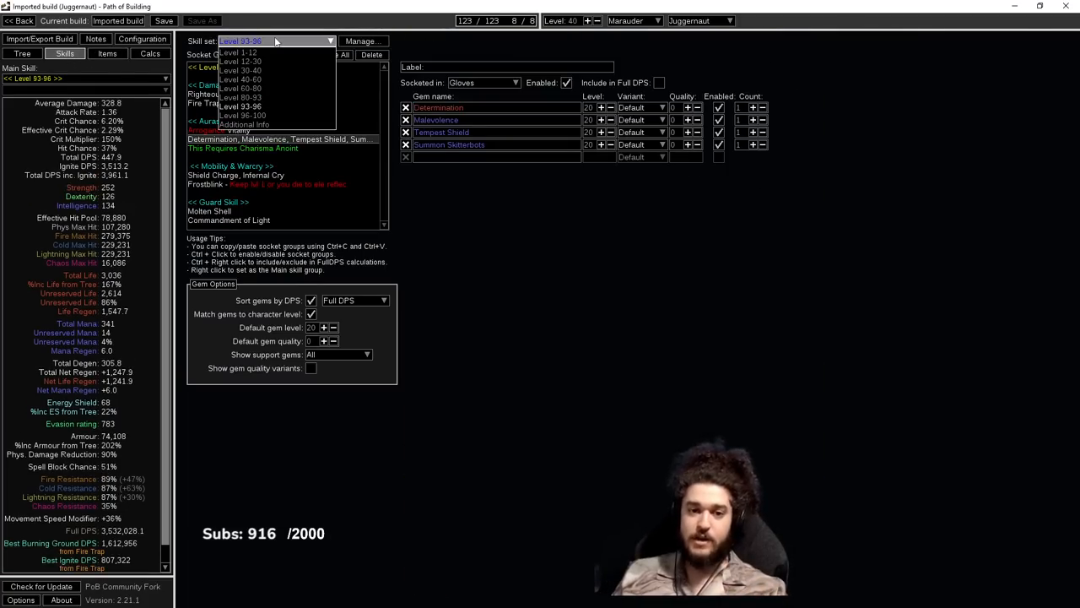
click(243, 115)
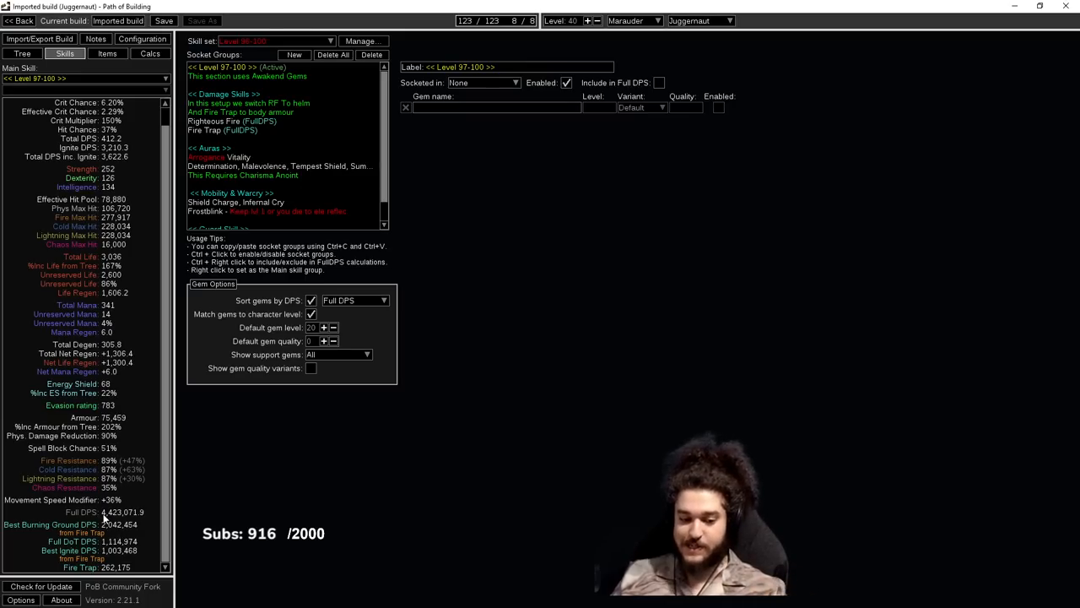
mouse_move(510, 520)
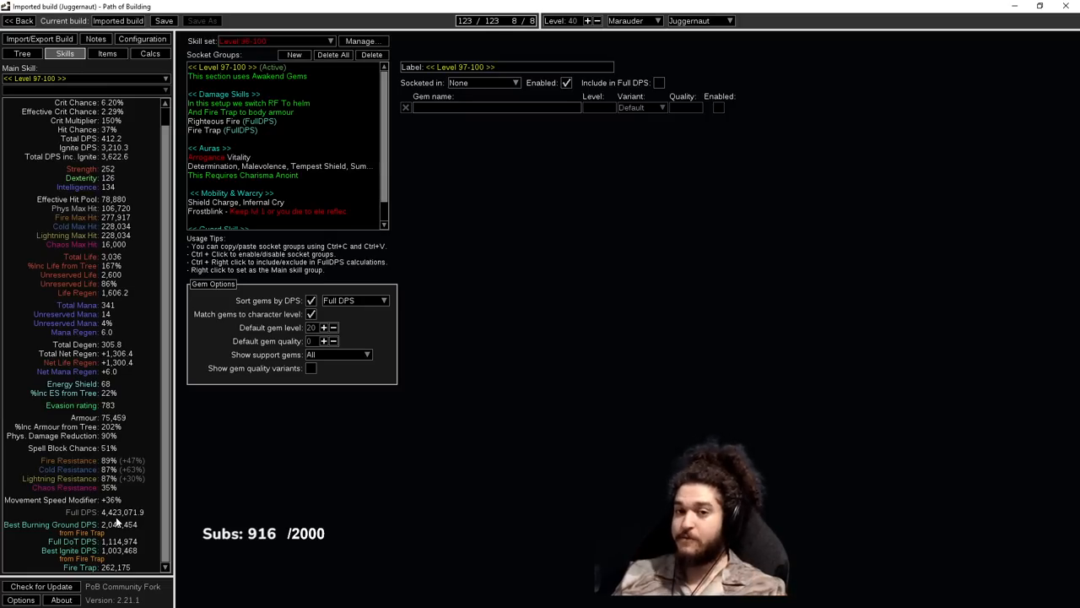
mouse_move(786, 483)
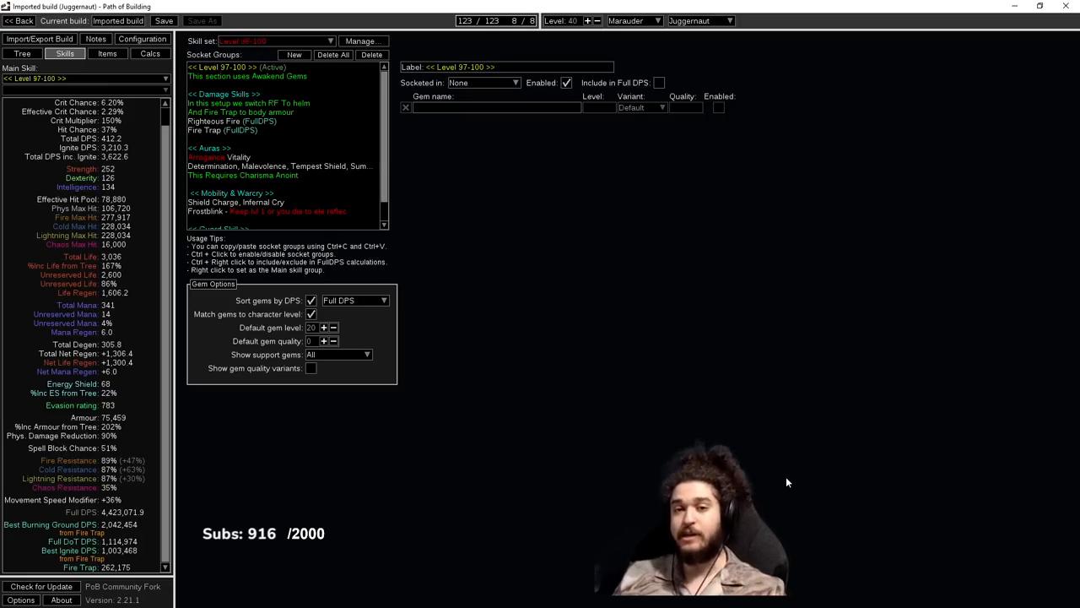
click(24, 52)
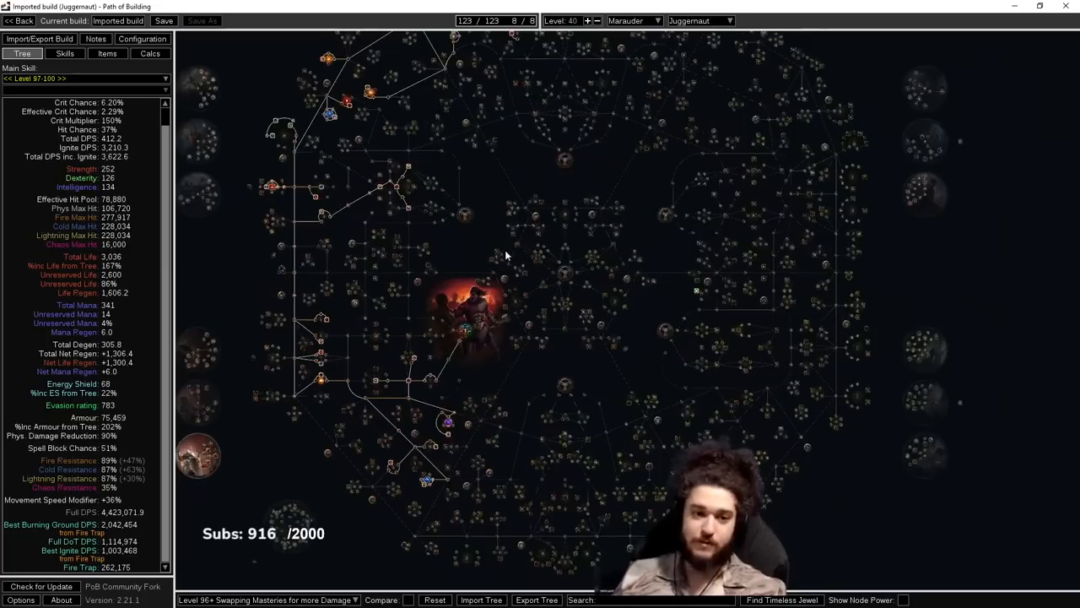
mouse_move(354, 174)
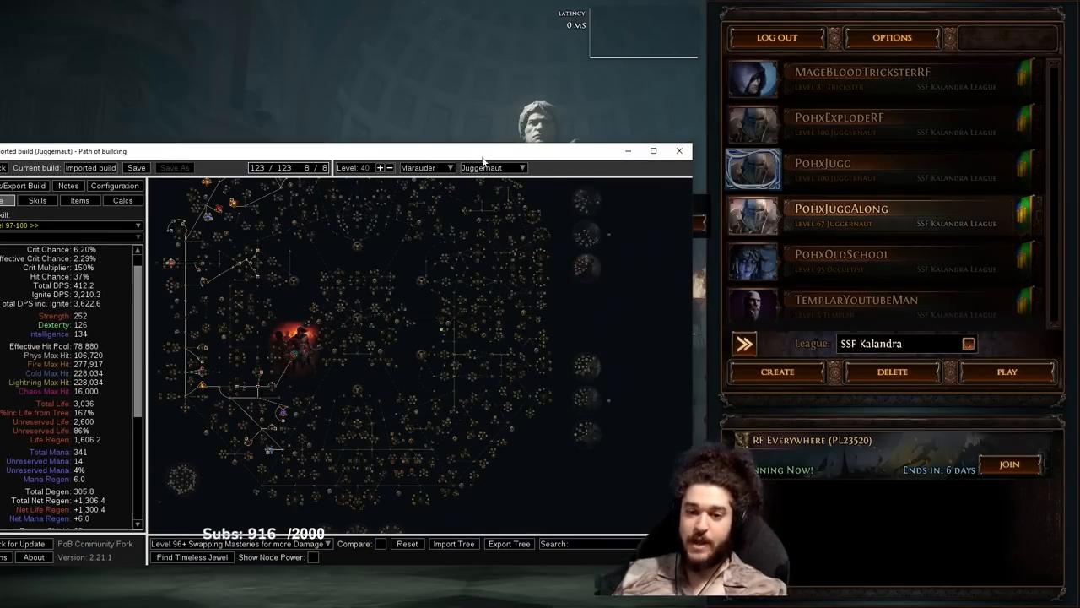
Close the Path of Building window, leaving the character selection screen.
click(654, 152)
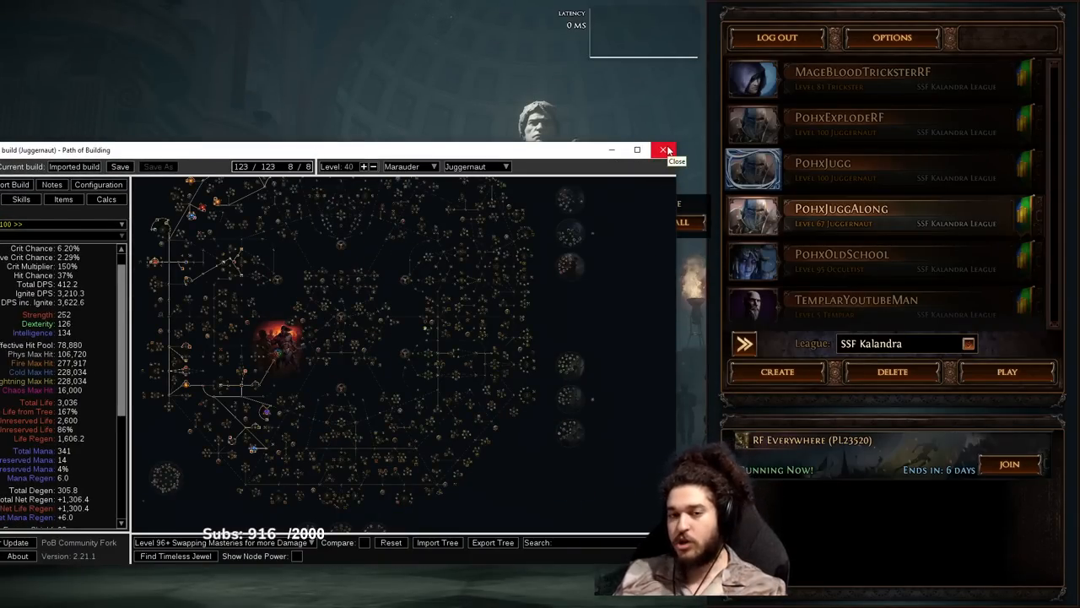
mouse_move(858, 223)
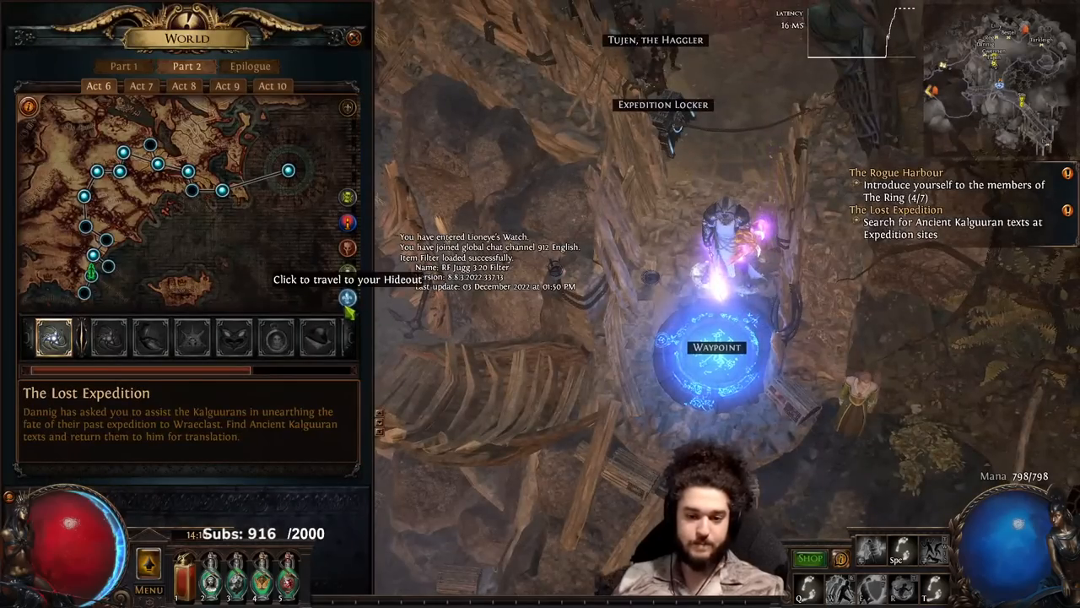
Enter the Maze of the Minotaur, fight the Guardian, and show the Offence stats panel.
click(346, 280)
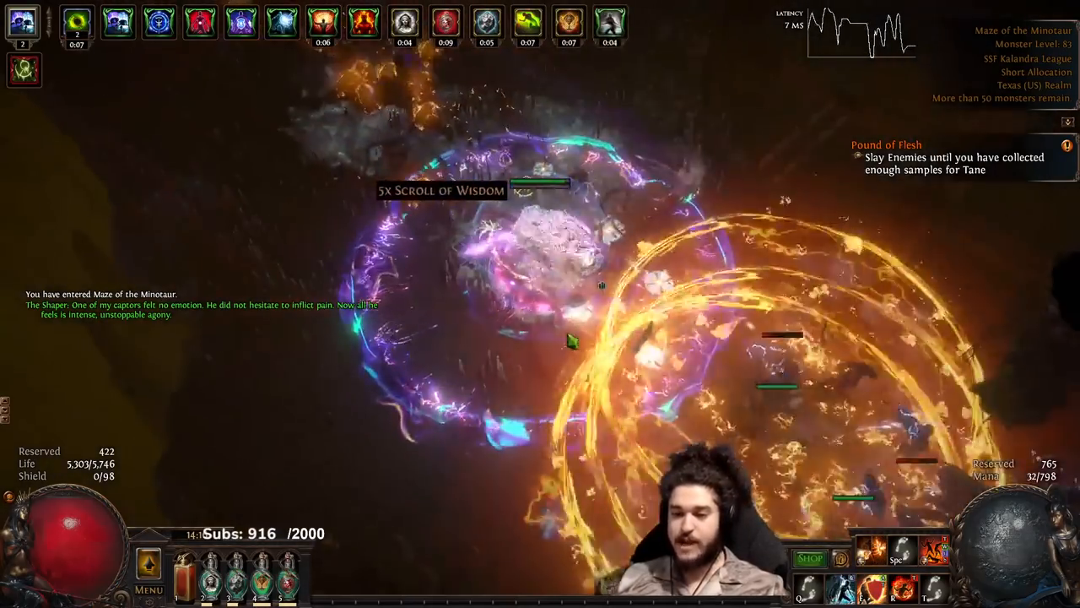
key(i)
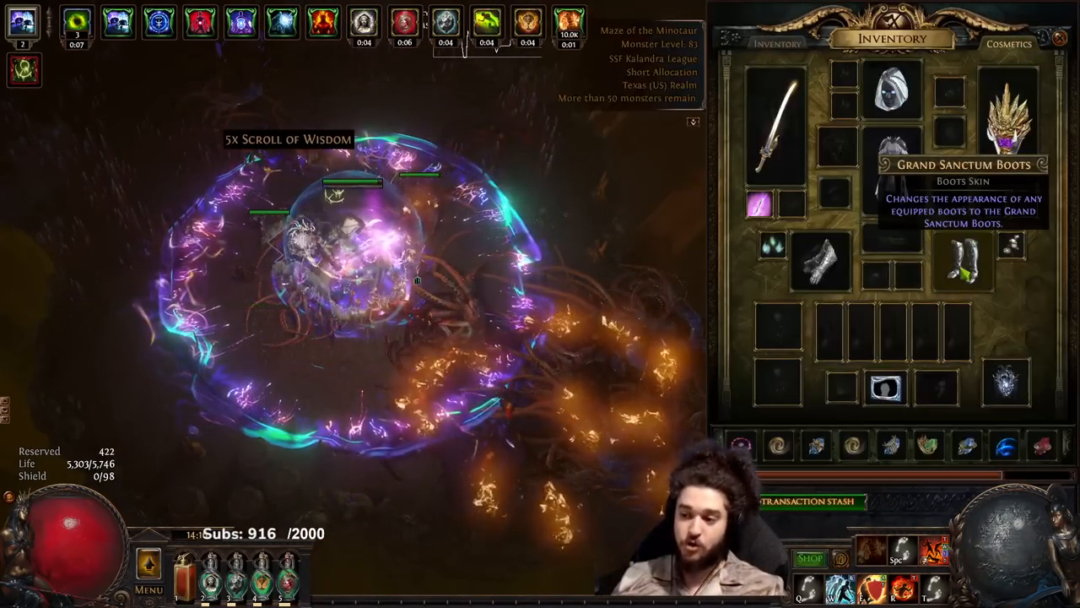
click(817, 262)
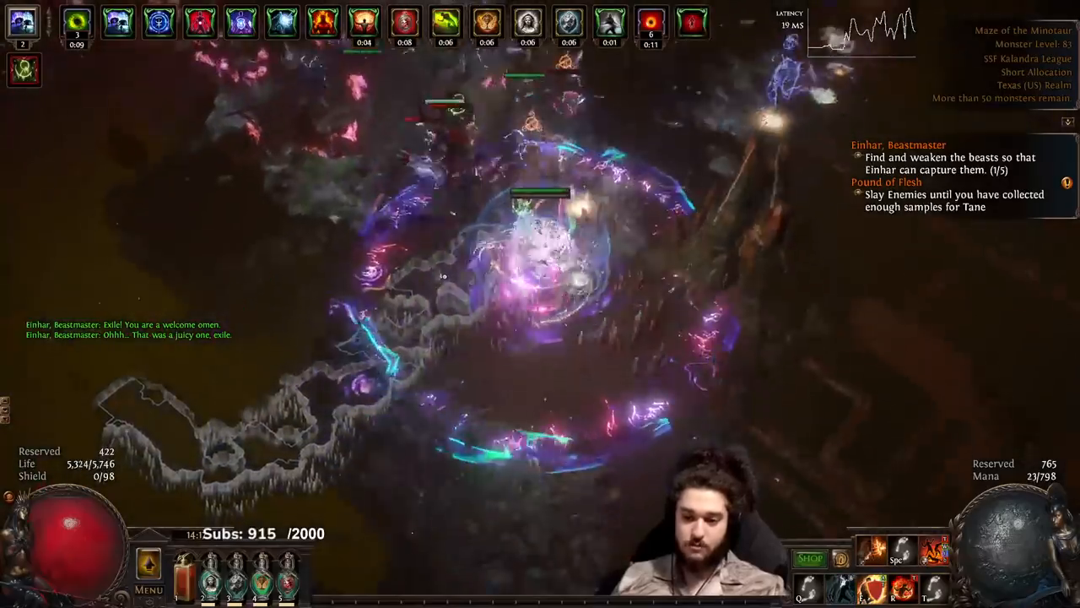
mouse_move(186, 578)
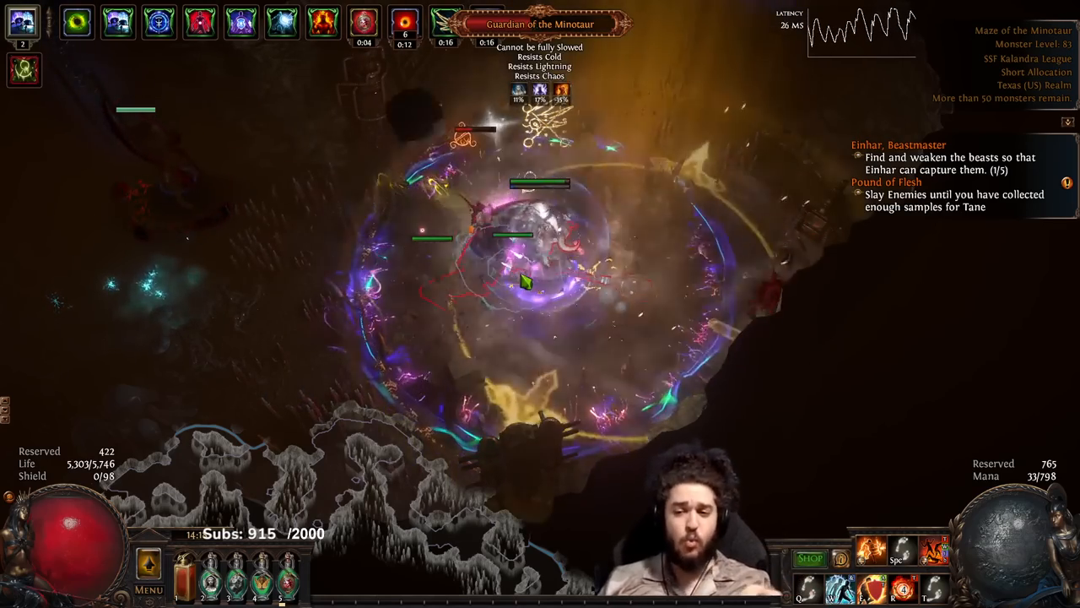
key(c)
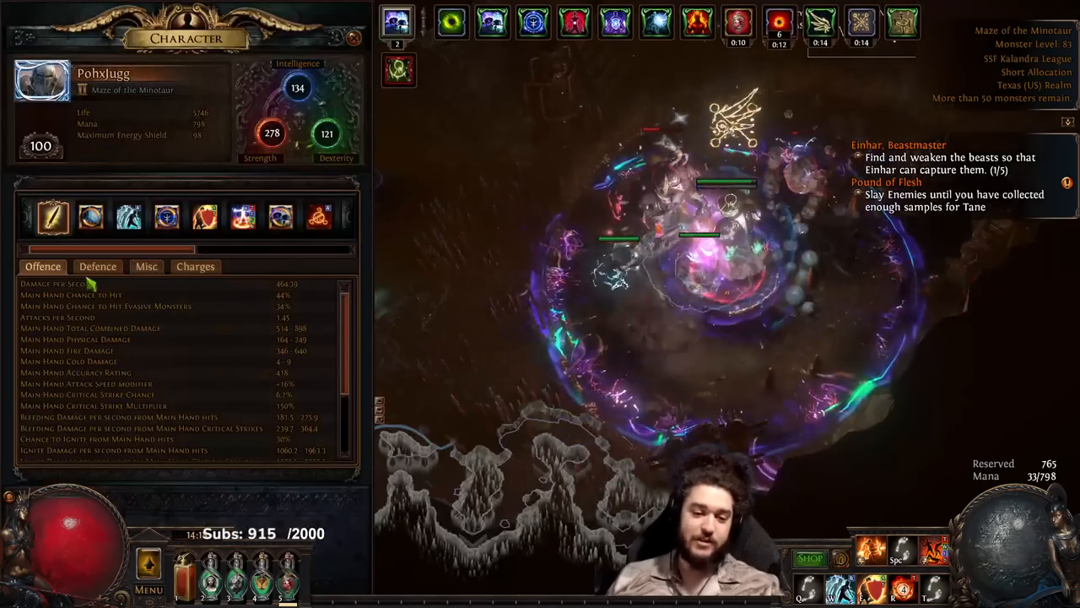
Close the Character panel, fight until the Leather Belt and Royal Burgonet drop, then open the inventory.
click(98, 267)
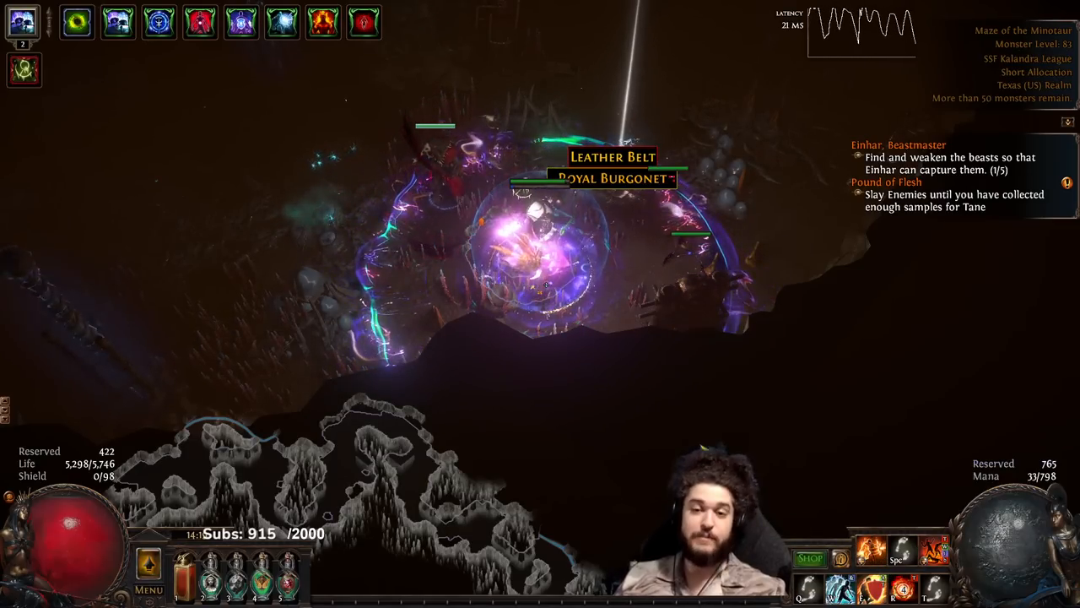
key(i)
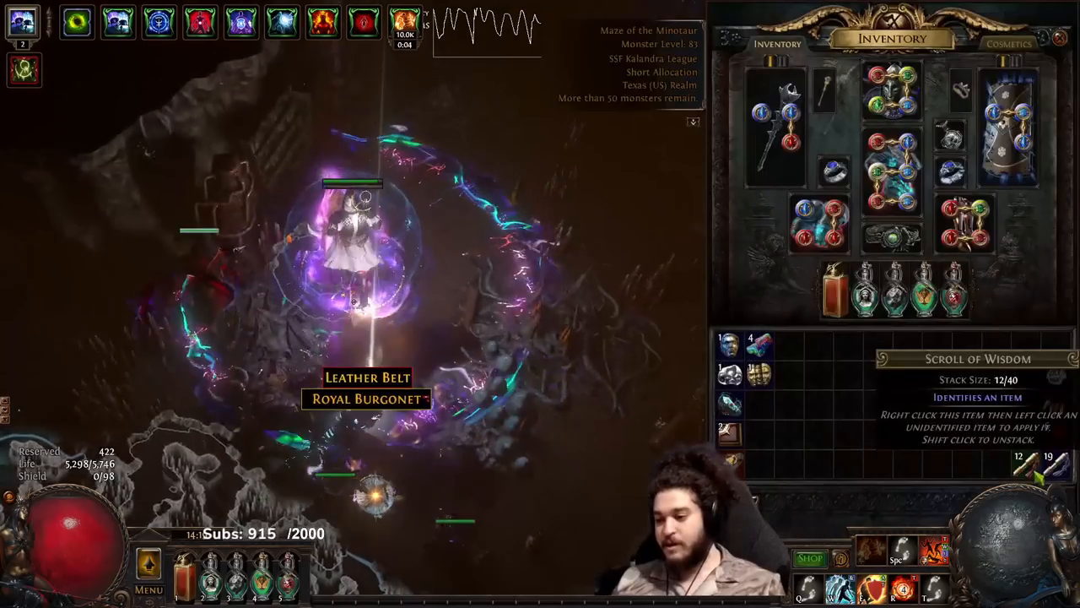